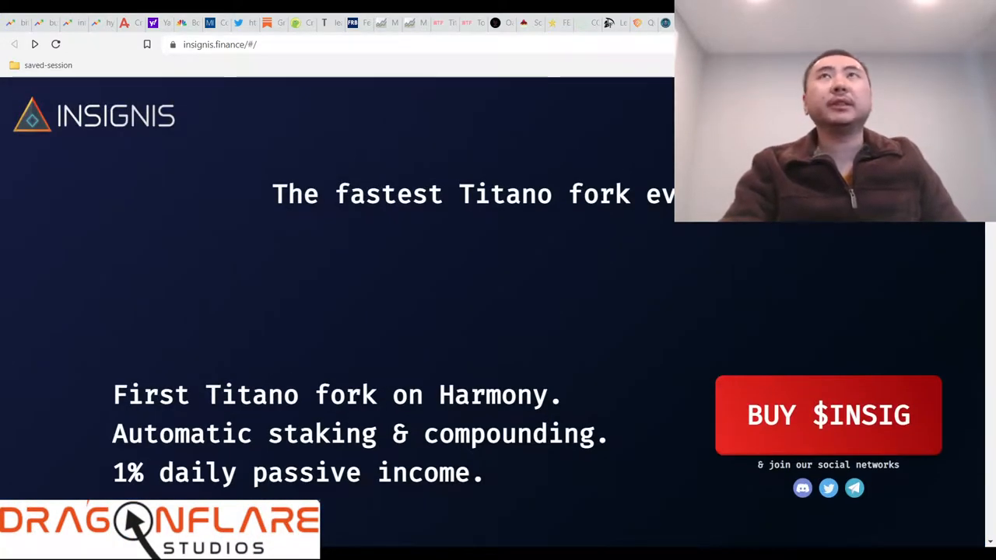
Scroll the homepage down into the Join Our Journey roadmap timeline.
scroll("down", 3)
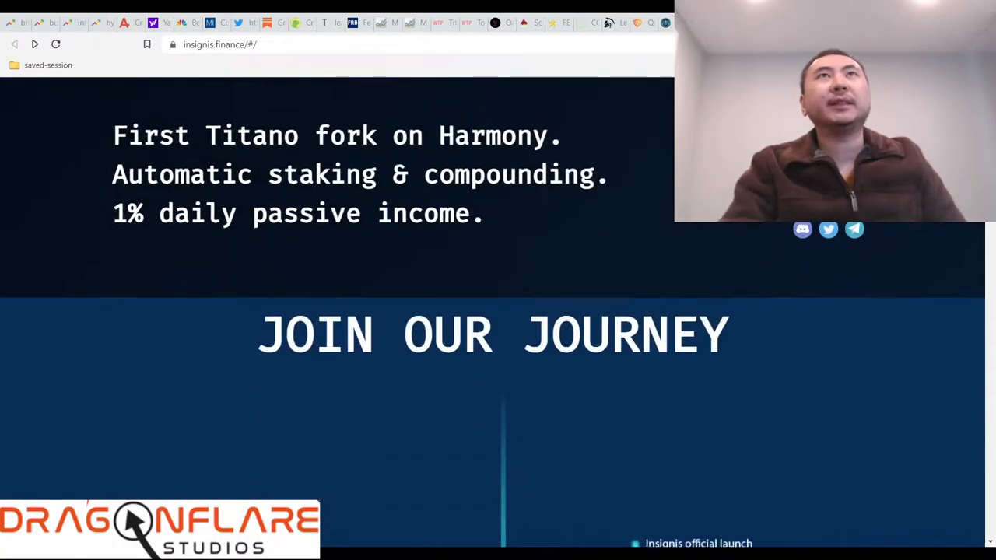
scroll("up", 3)
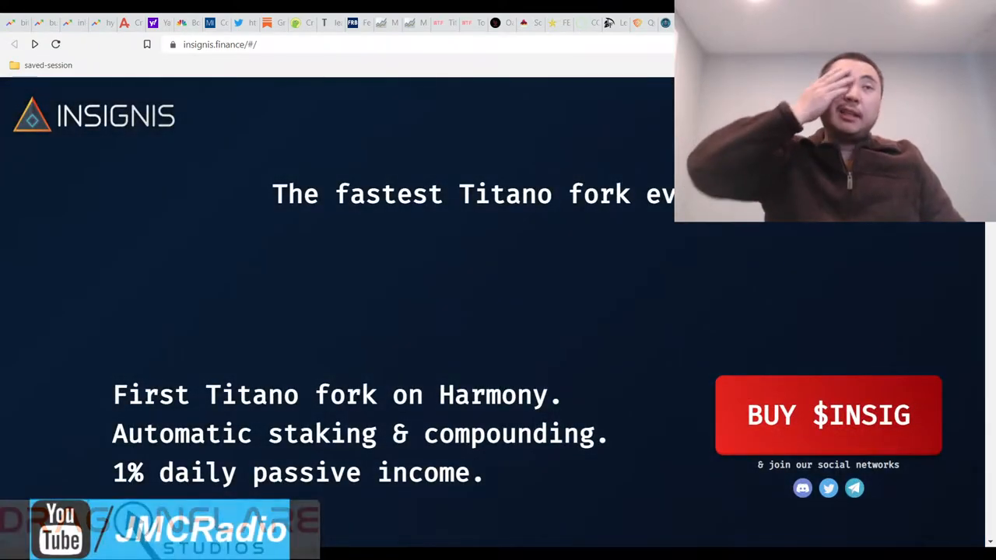
scroll("down", 3)
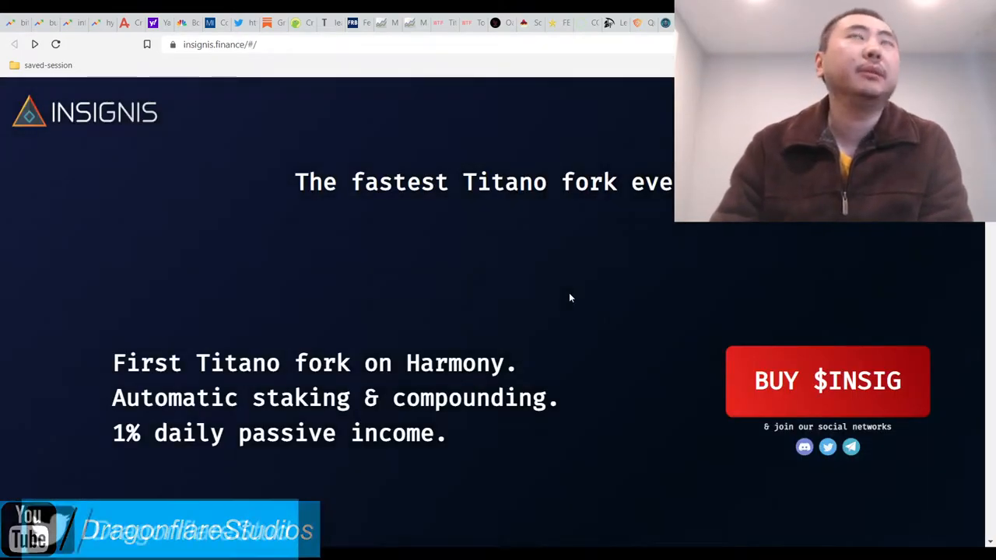
mouse_move(545, 316)
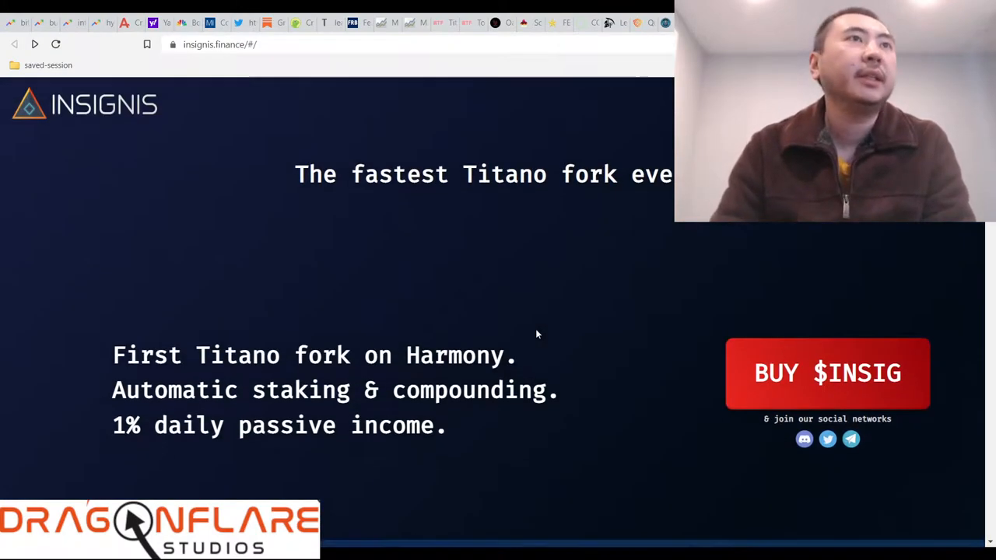
scroll("down", 3)
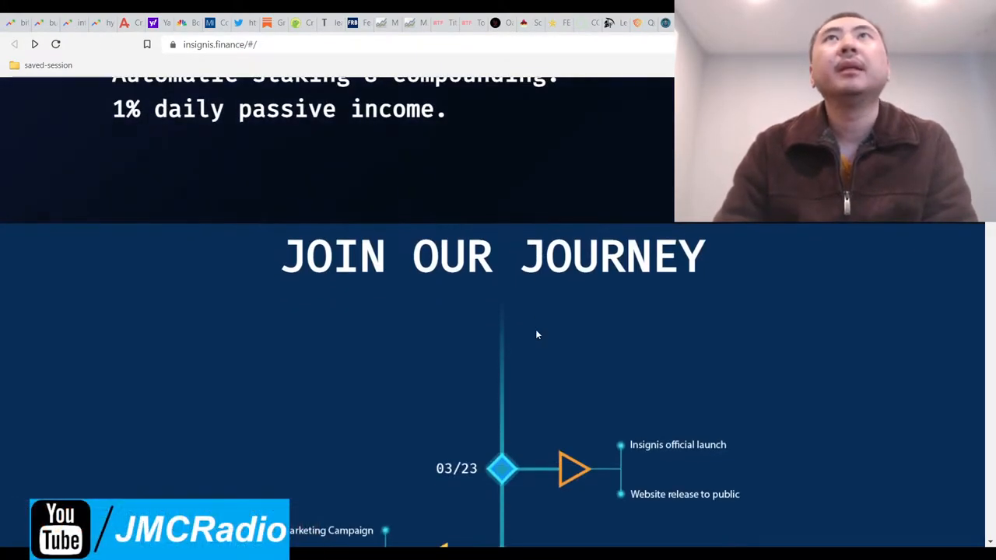
scroll("up", 3)
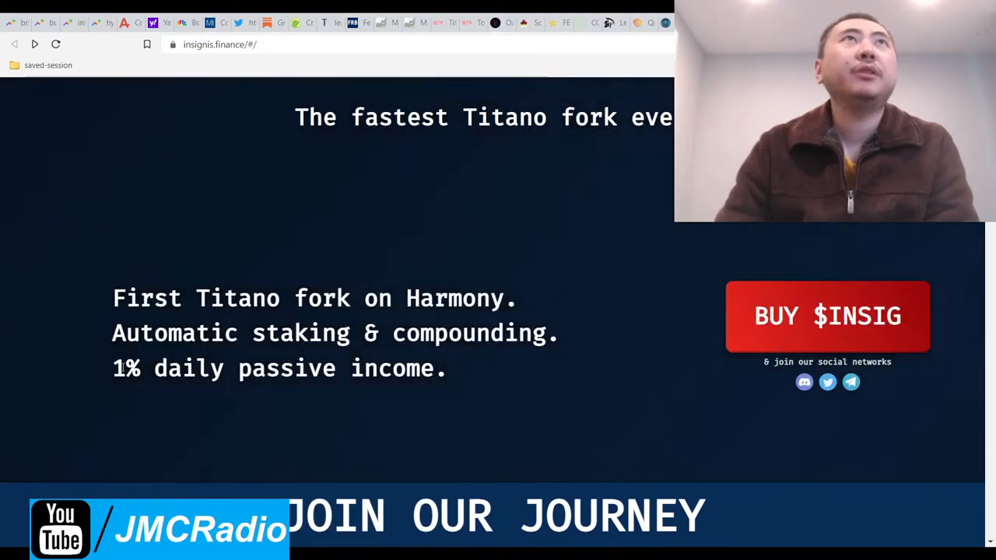
scroll("down", 3)
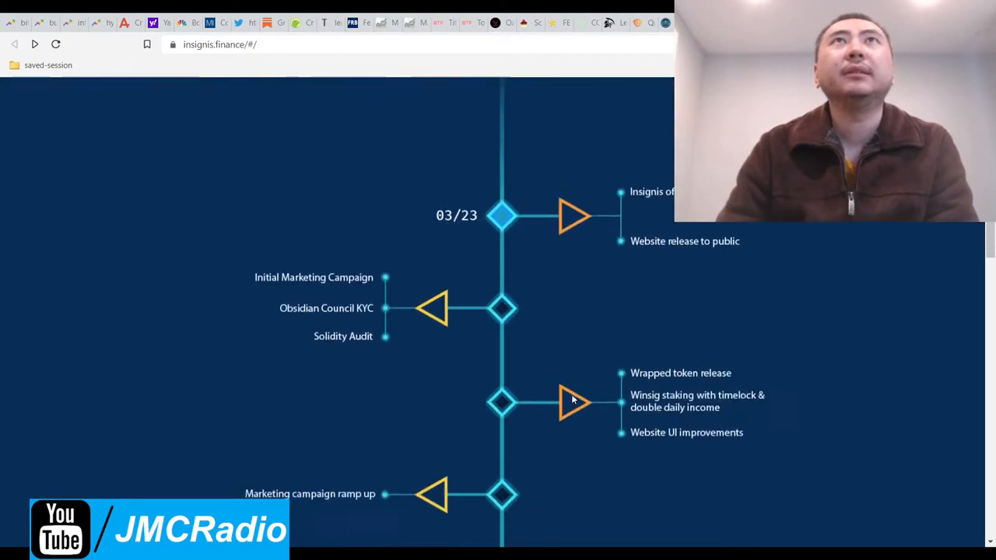
scroll("up", 3)
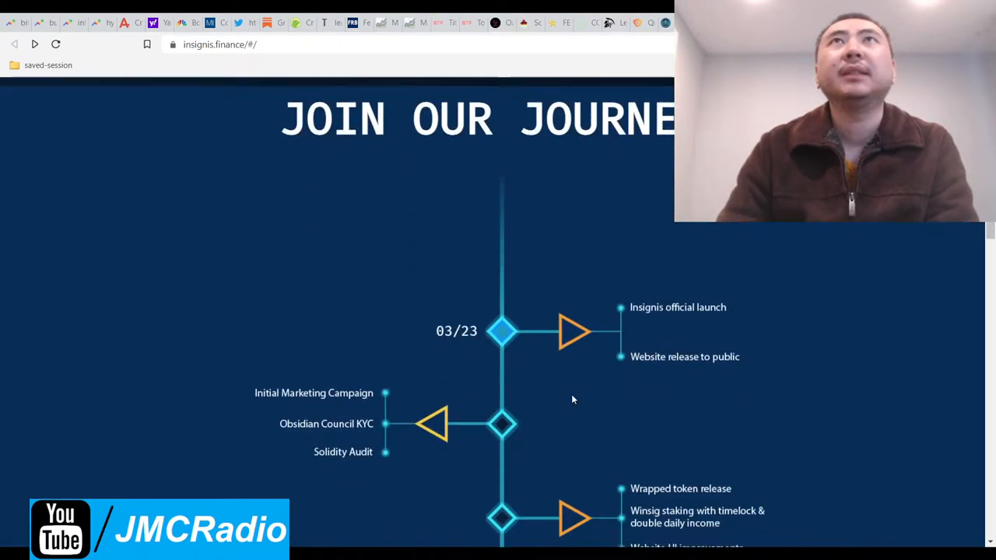
scroll("up", 3)
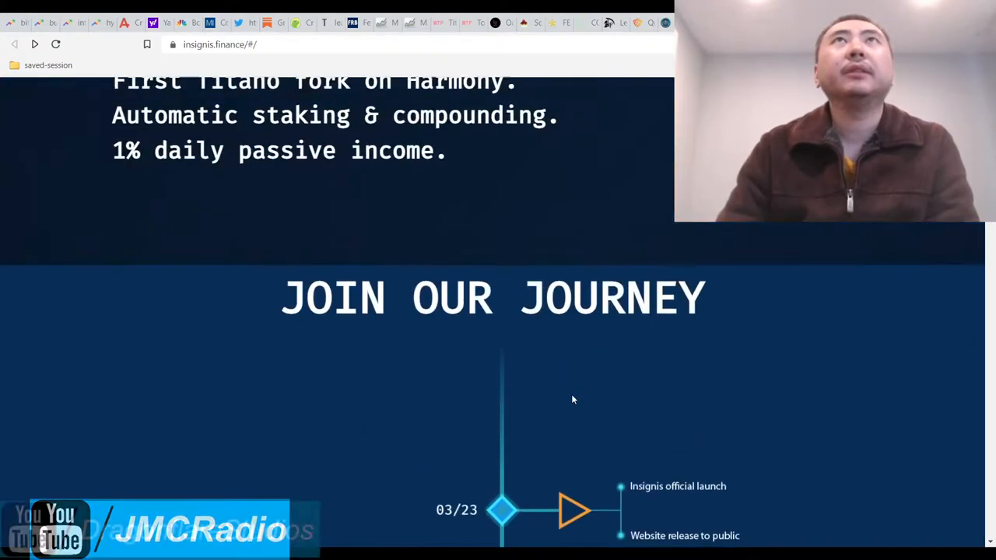
scroll("down", 3)
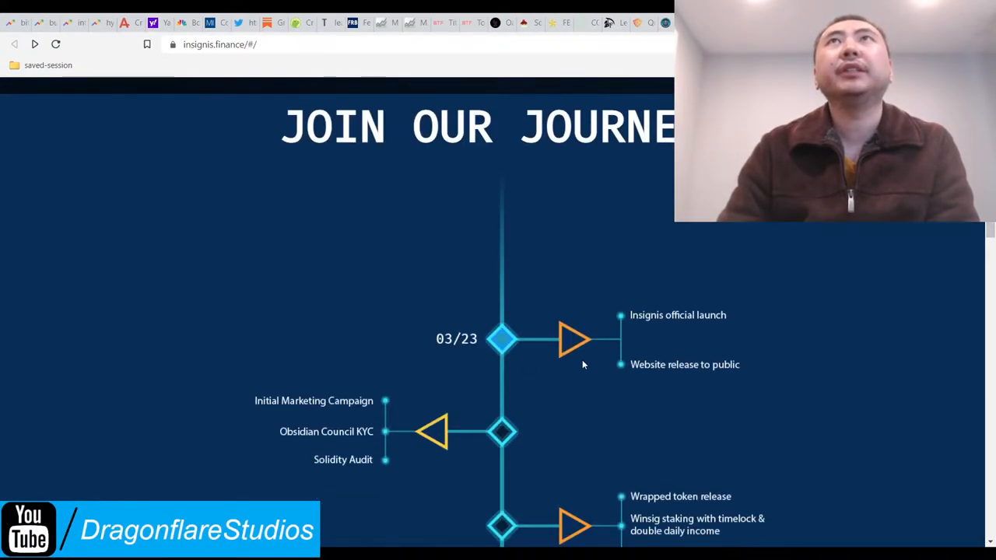
scroll("down", 3)
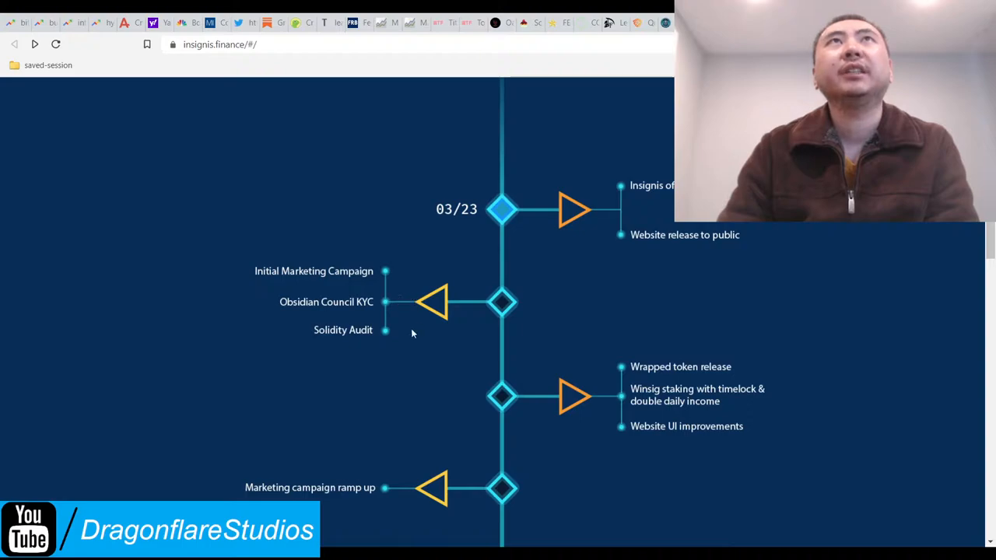
mouse_move(326, 309)
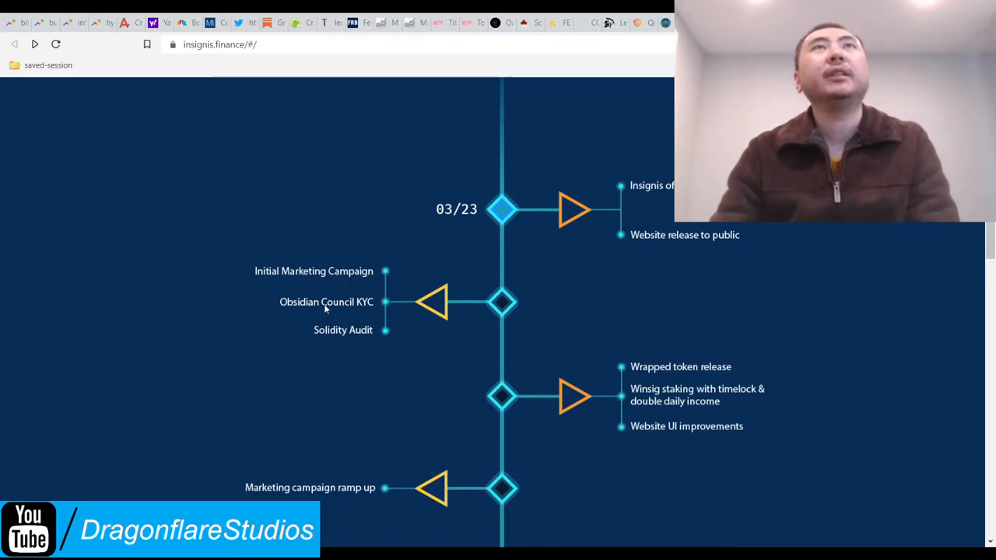
mouse_move(557, 373)
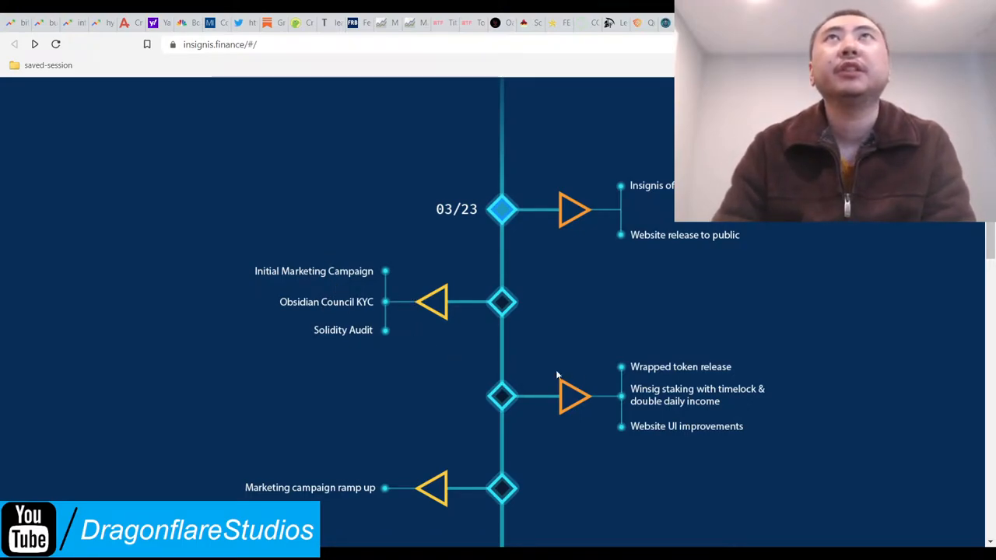
Scroll to the roadmap's Certik audit, governance token, BSC bridge and casino ecosystem milestones.
scroll("down", 3)
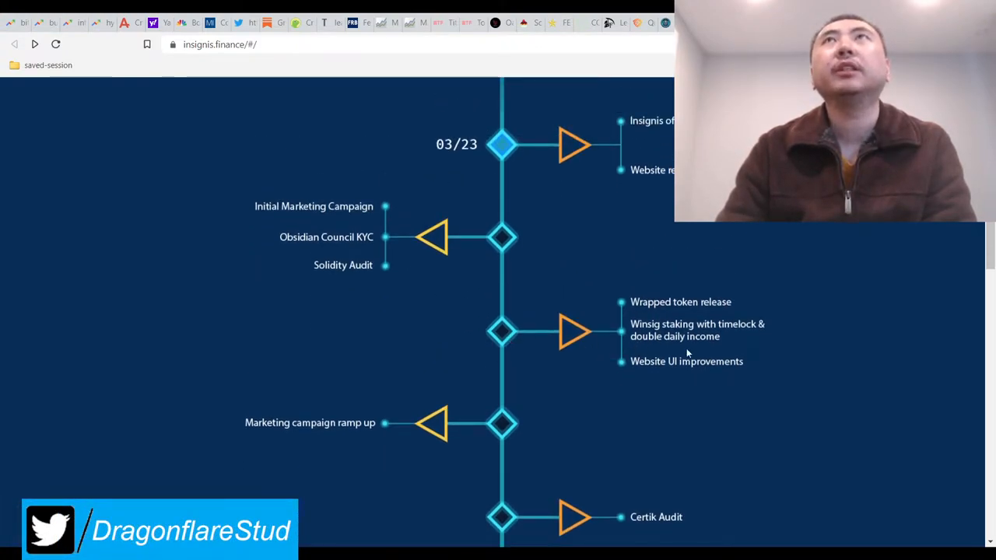
scroll("down", 3)
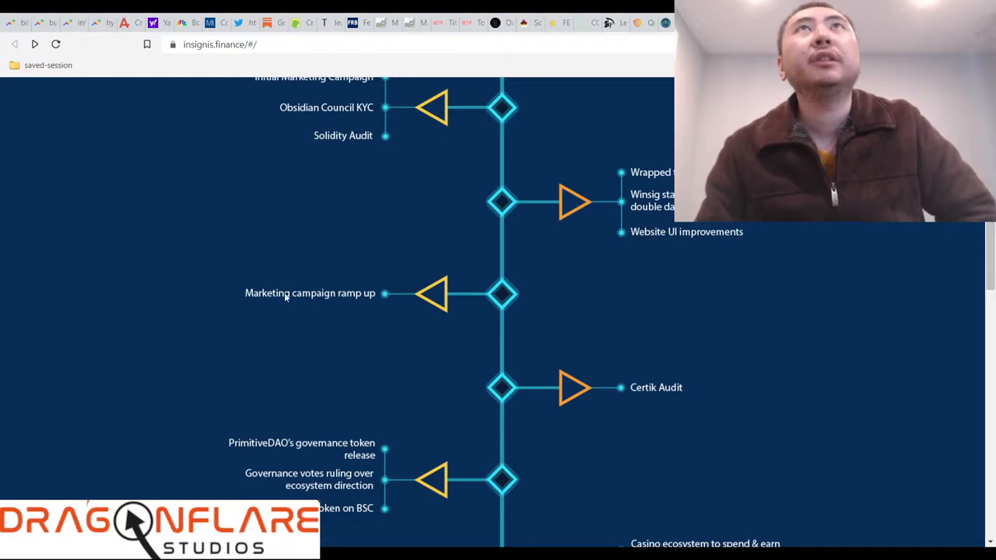
scroll("down", 3)
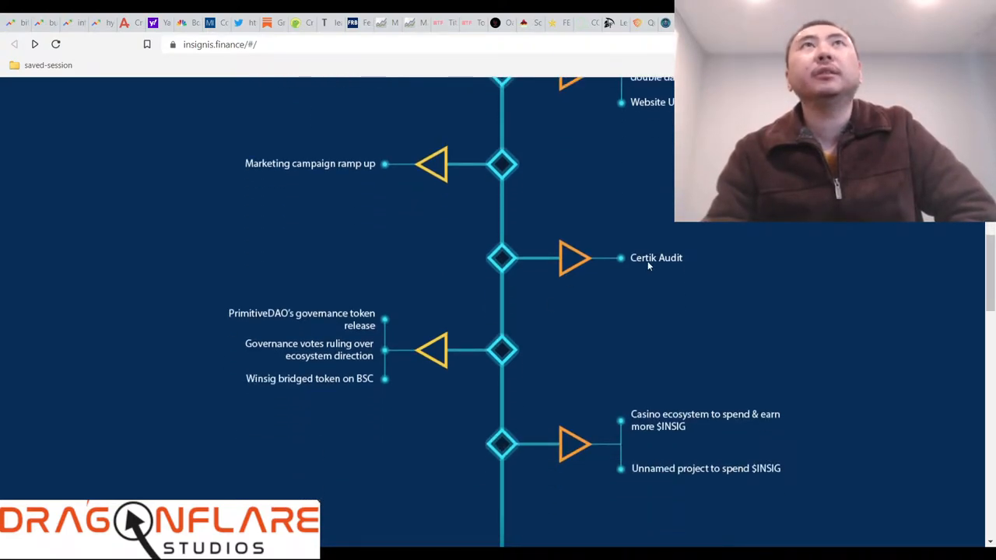
scroll("down", 3)
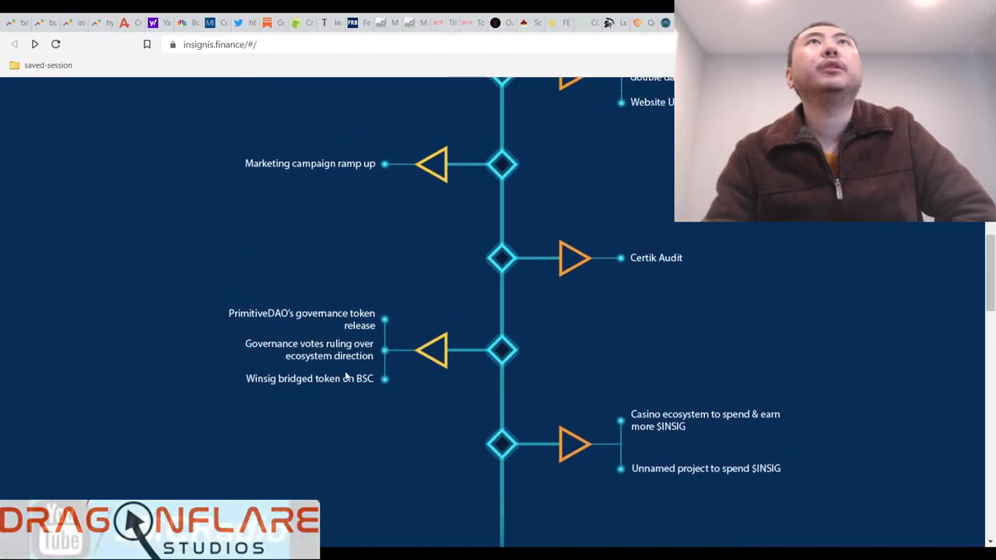
scroll("down", 3)
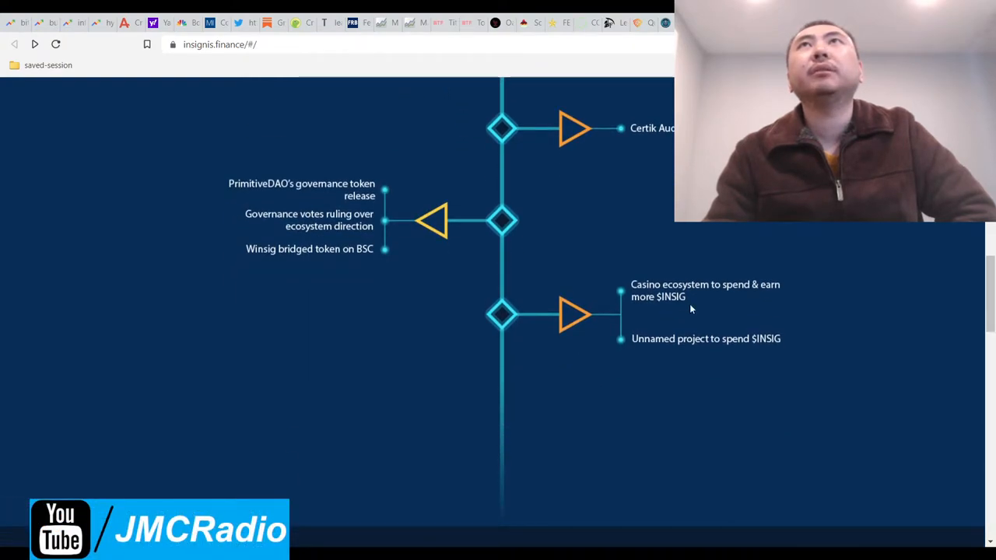
mouse_move(773, 348)
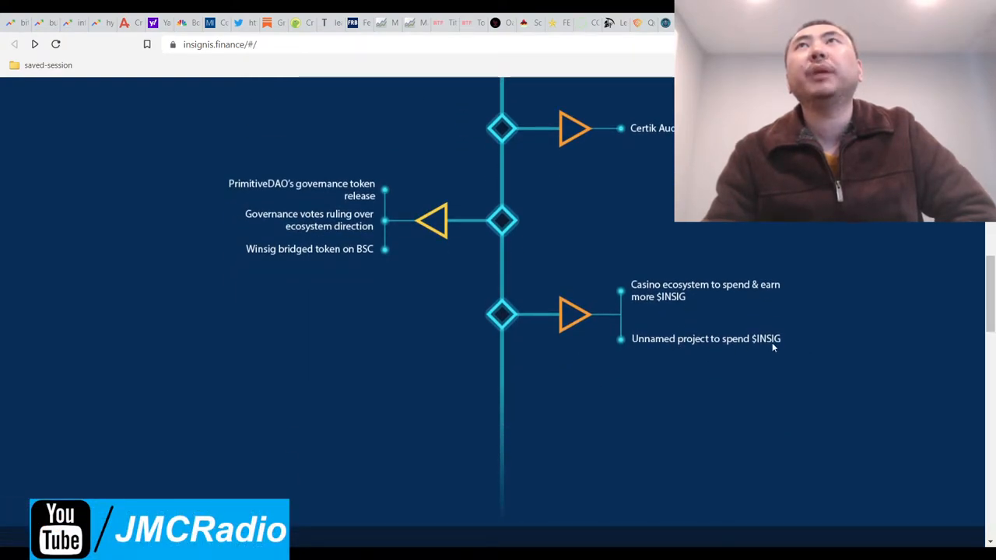
mouse_move(770, 302)
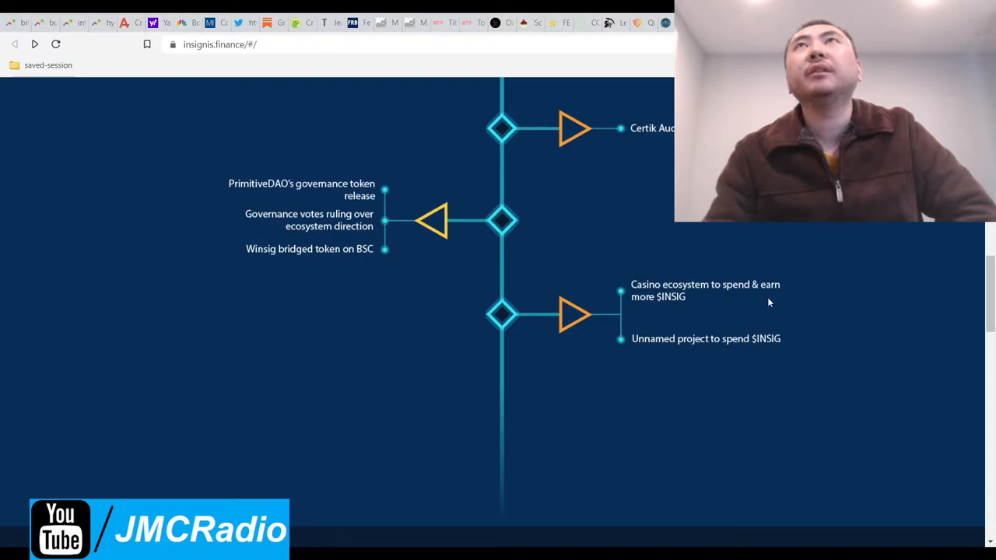
mouse_move(656, 302)
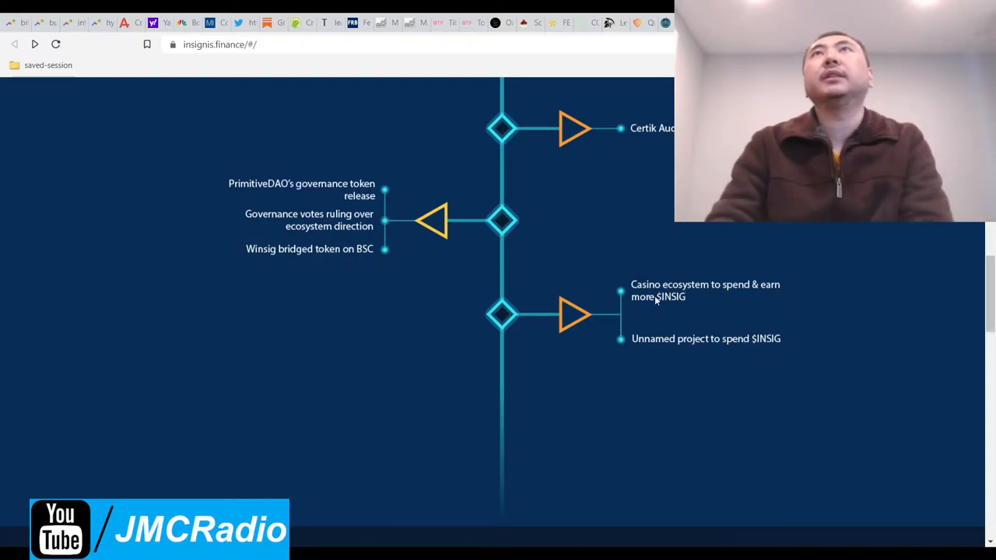
scroll("up", 3)
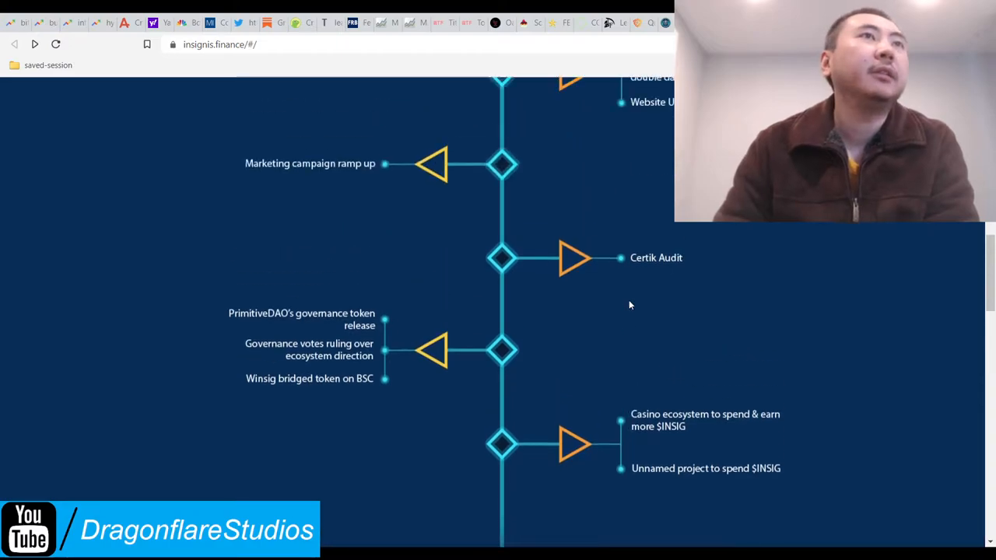
scroll("up", 3)
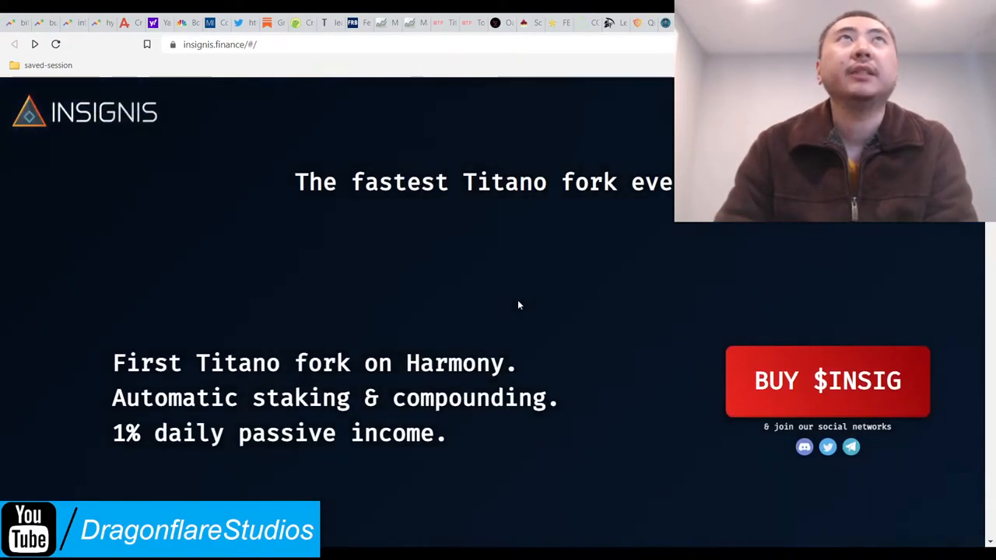
scroll("down", 3)
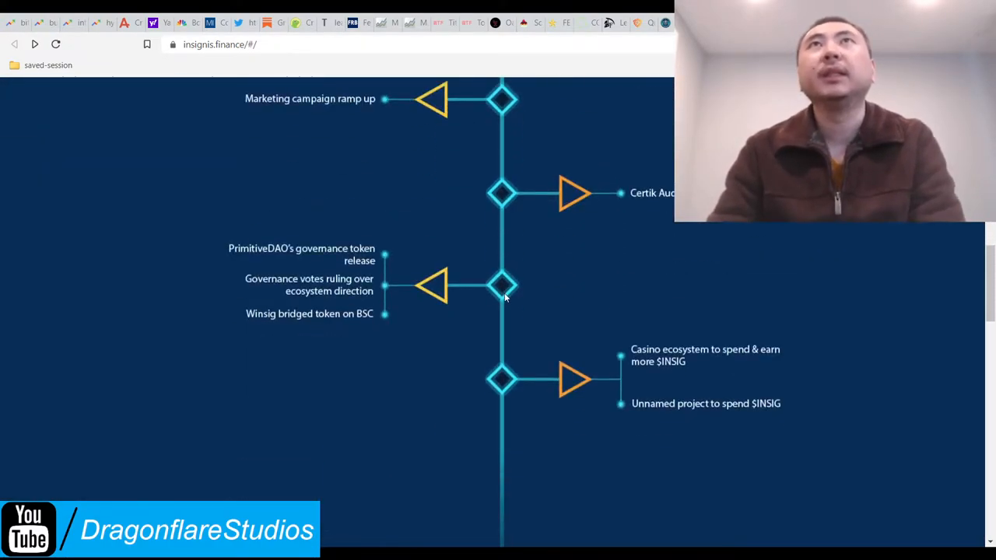
Highlight the claim about Insignis being the first Titano fork, then clear the highlight.
scroll("up", 3)
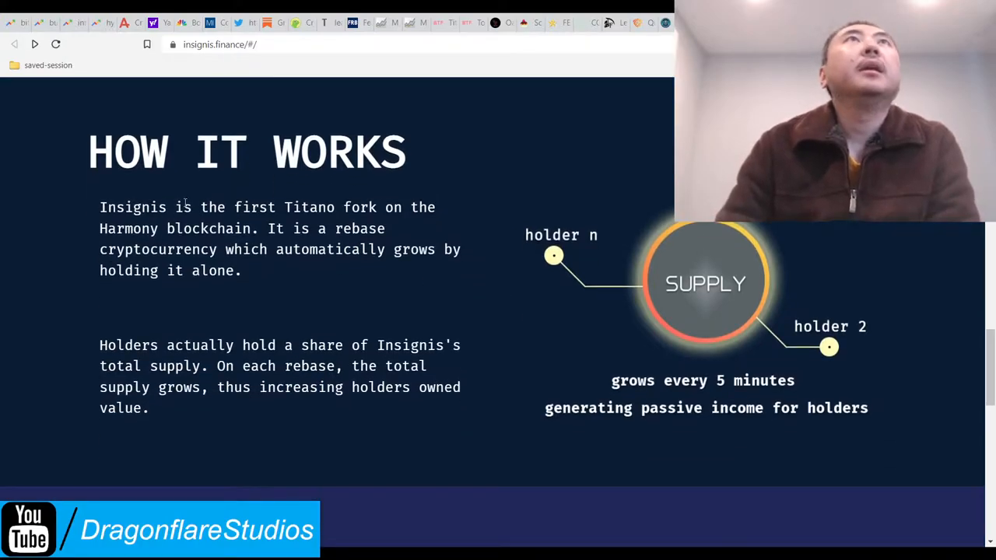
left_click_drag(168, 207, 381, 207)
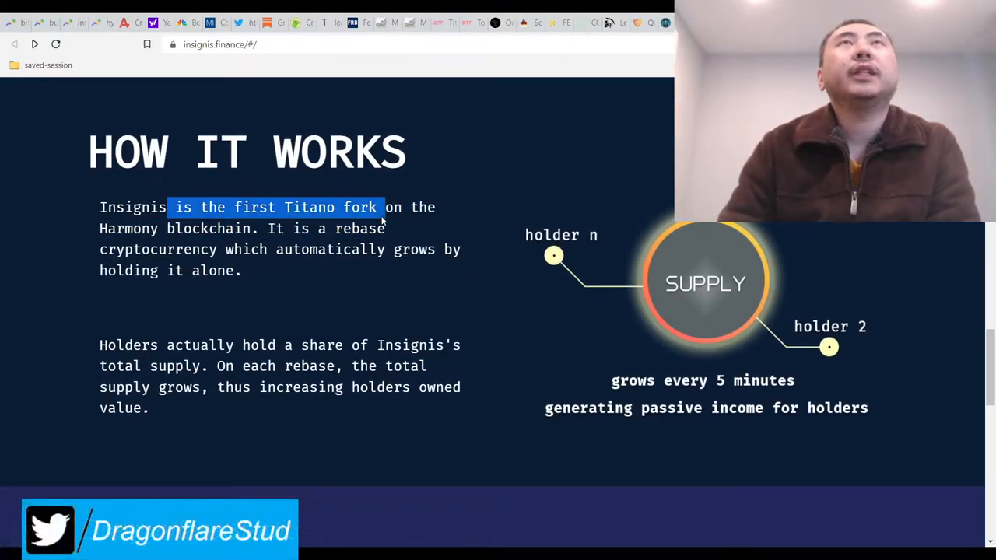
left_click(167, 234)
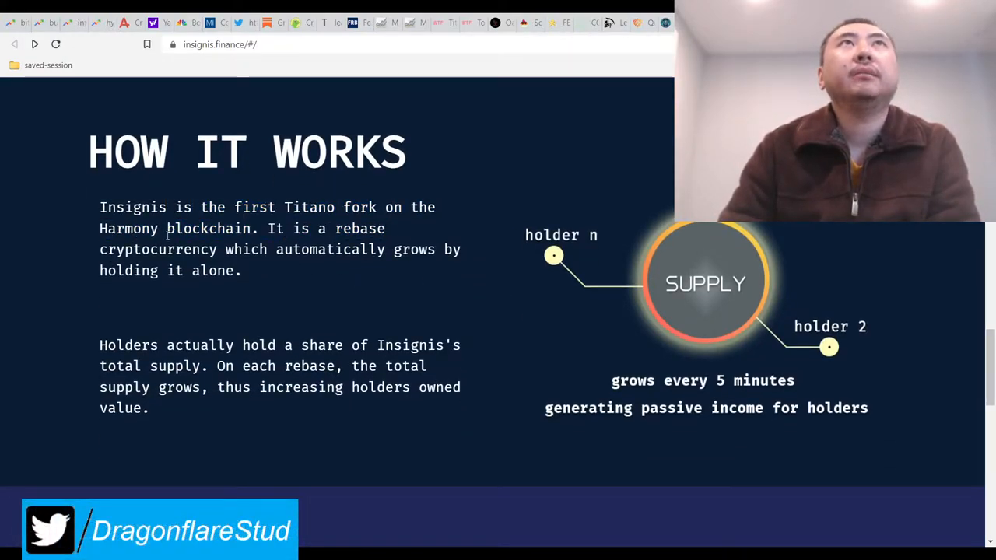
scroll("down", 3)
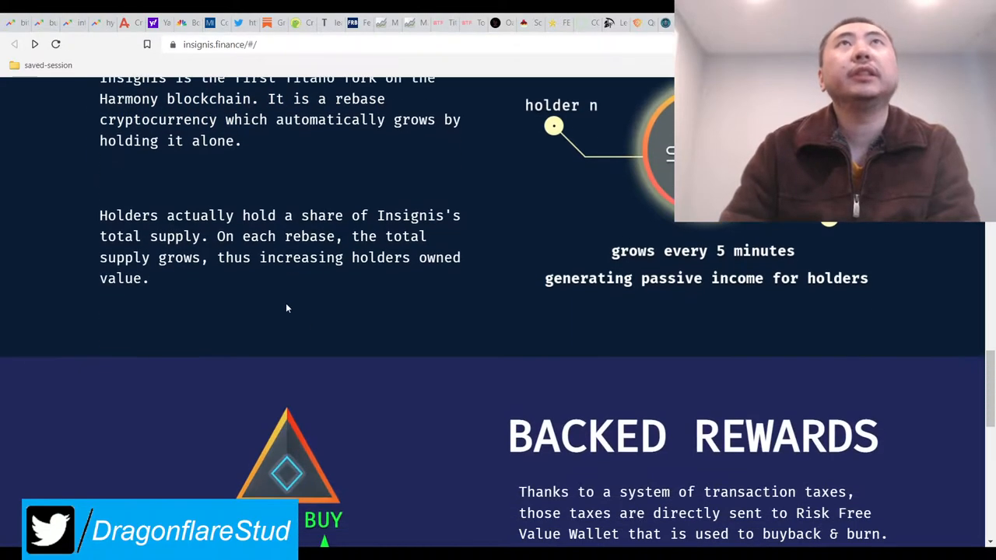
scroll("up", 3)
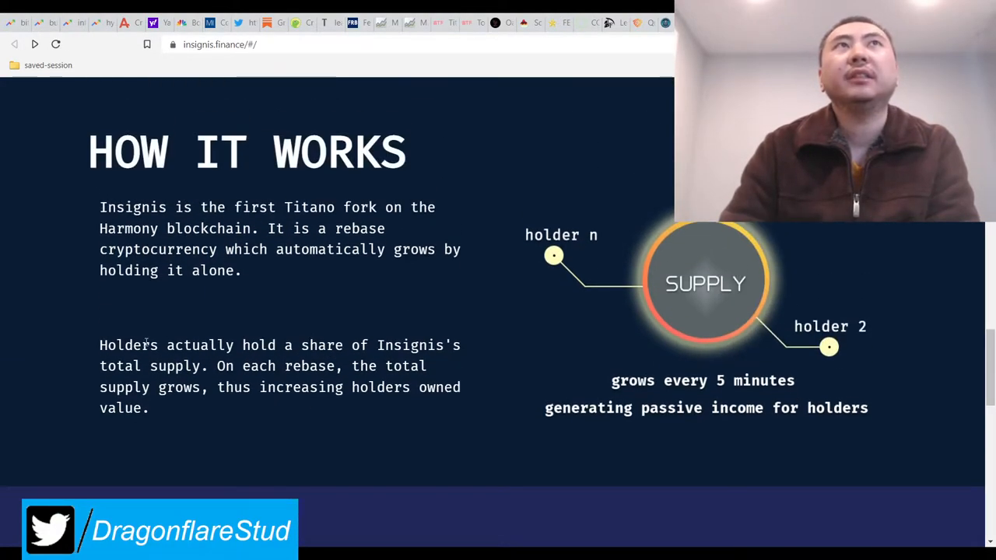
left_click_drag(140, 346, 374, 367)
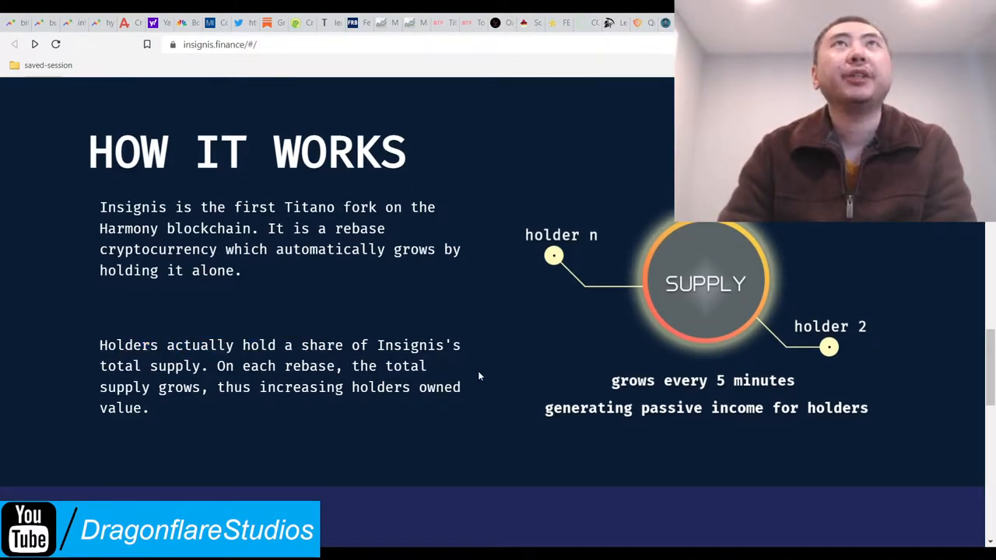
mouse_move(159, 350)
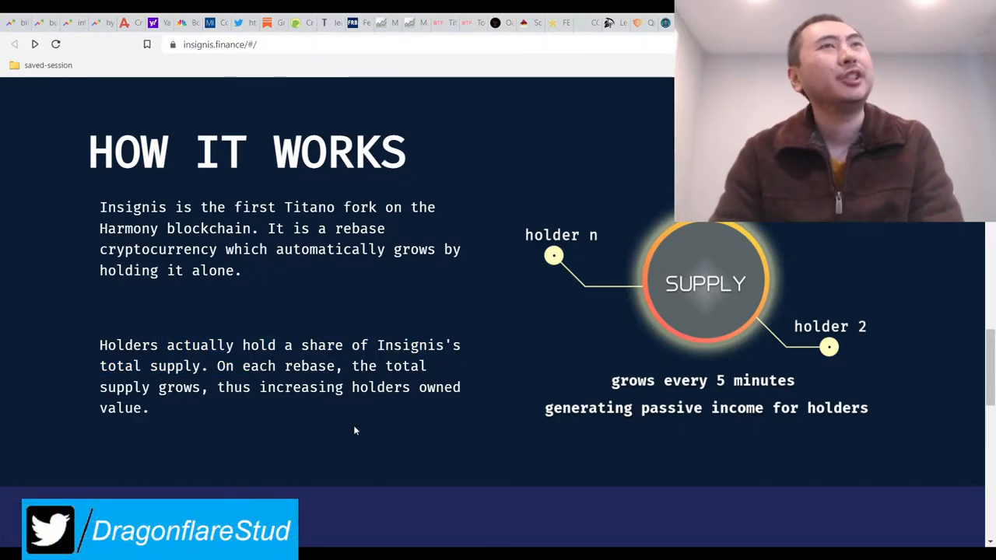
mouse_move(395, 426)
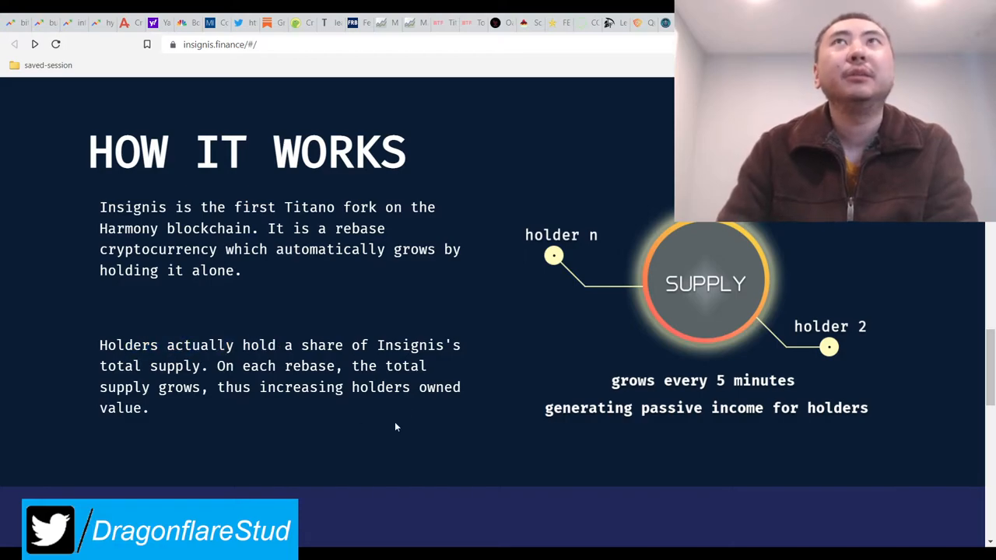
mouse_move(498, 397)
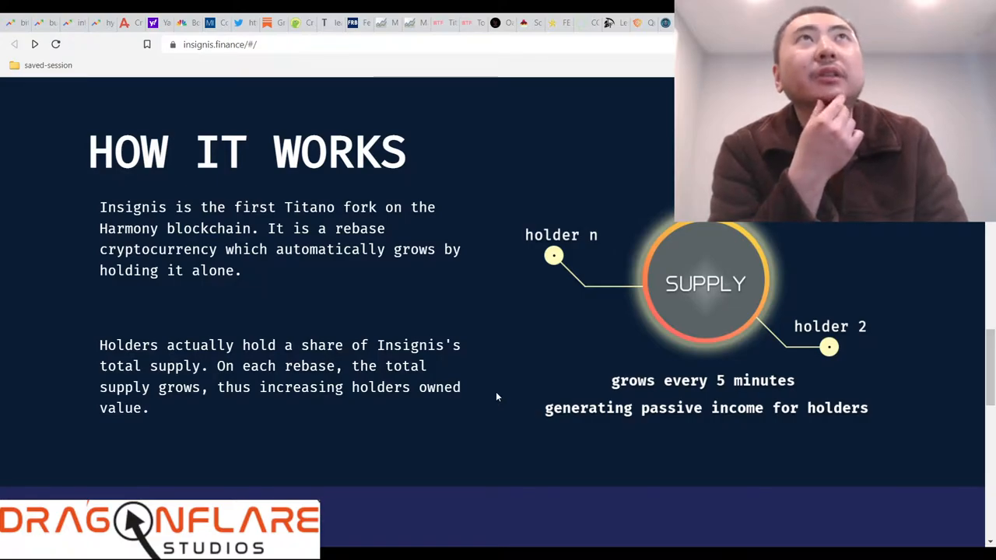
mouse_move(498, 397)
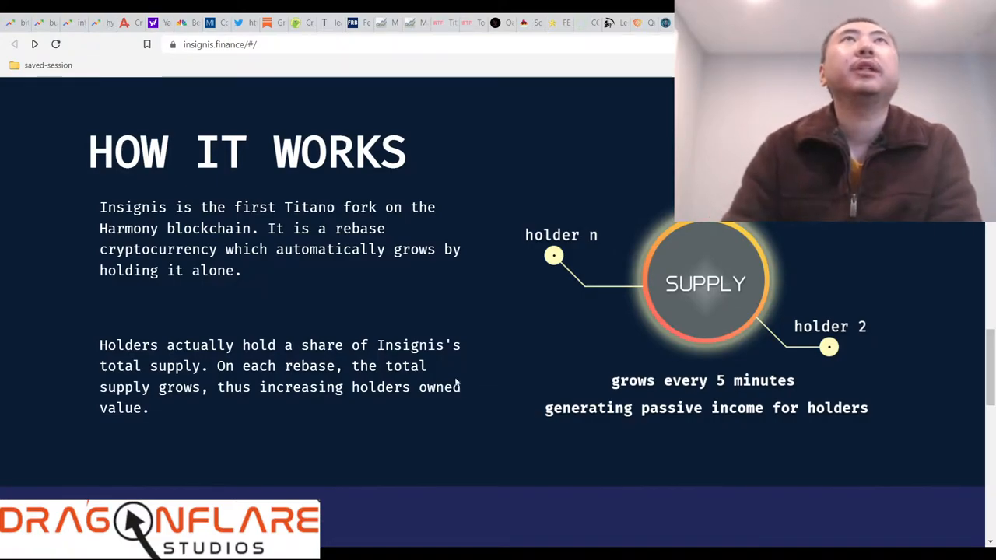
Scroll through How It Works on the rebasing supply down to the Backed Rewards heading.
scroll("down", 3)
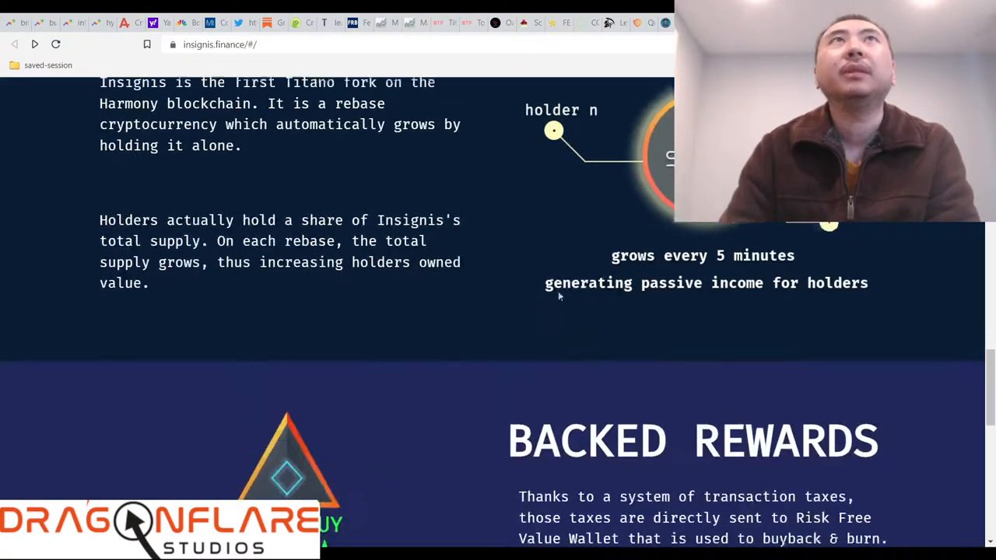
scroll("down", 3)
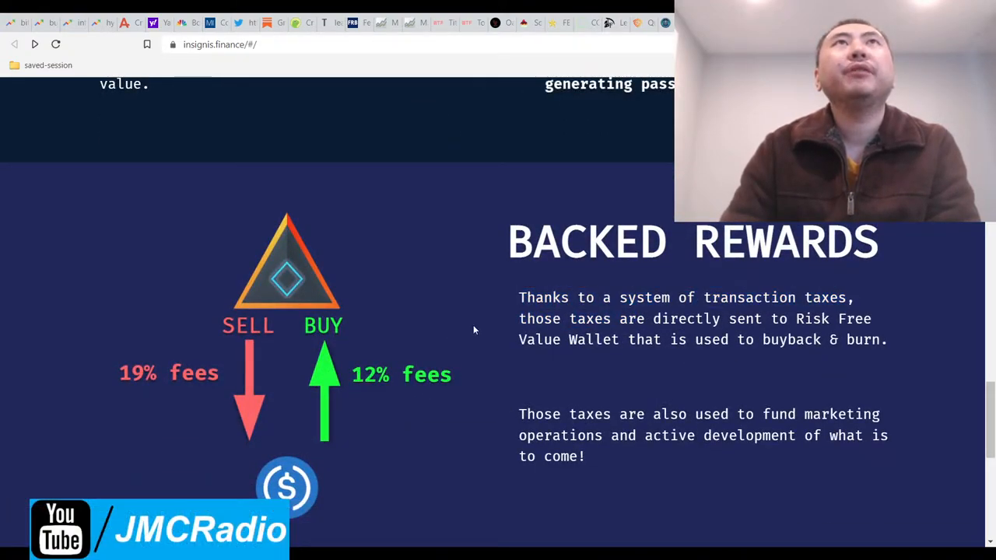
mouse_move(159, 349)
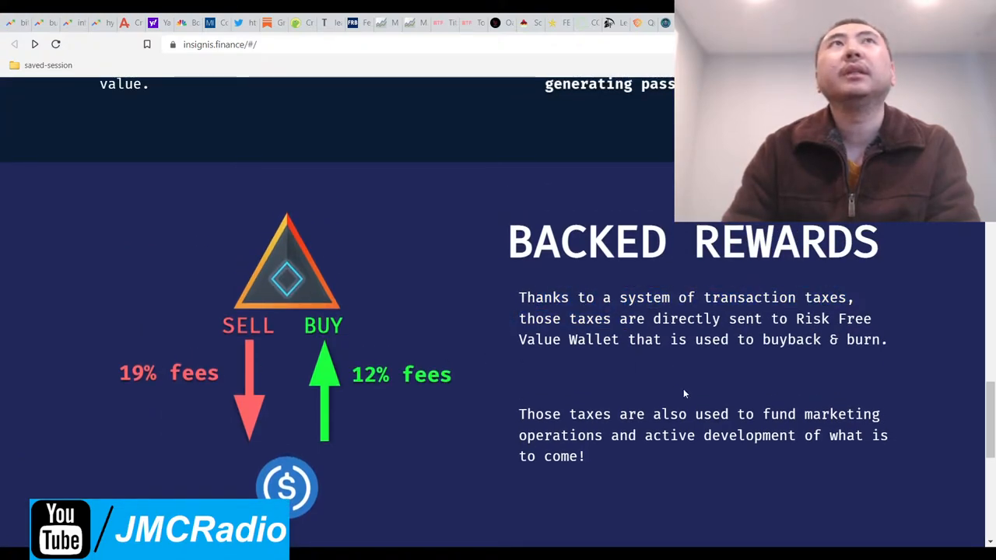
Scroll to the Backed Rewards section describing the 19% sell and 12% buy fees.
scroll("down", 3)
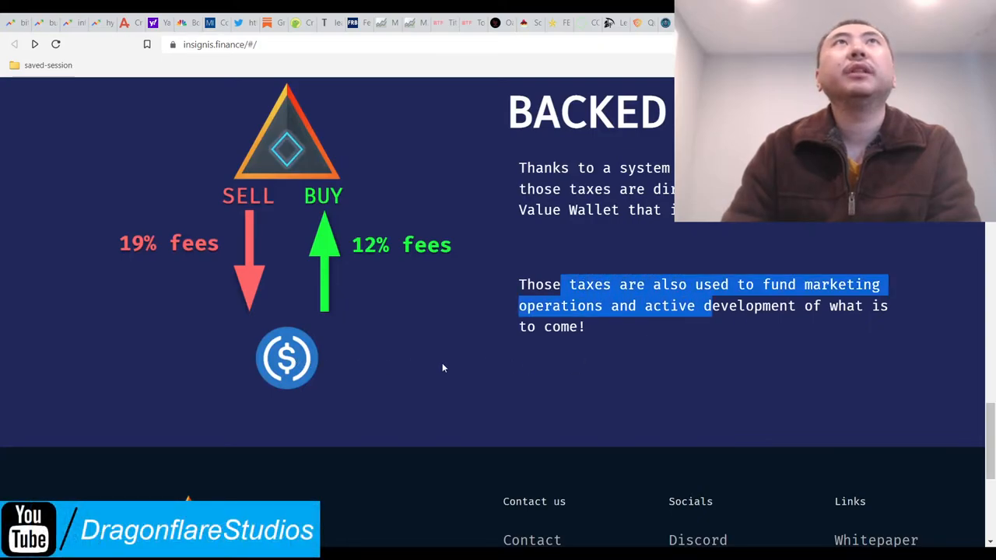
Scroll to the footer's Contact us, Socials and Links columns, then back toward the top.
scroll("down", 3)
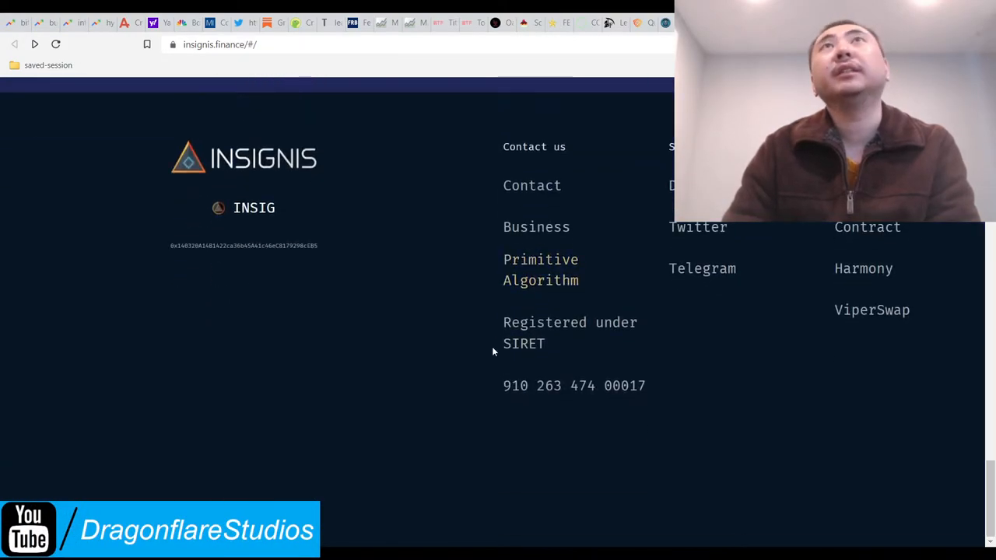
scroll("up", 3)
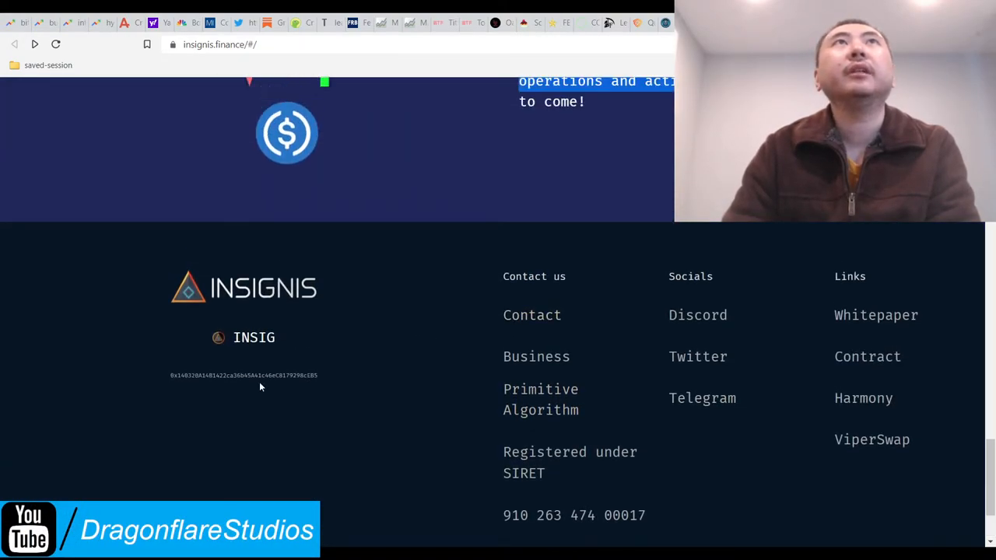
scroll("down", 3)
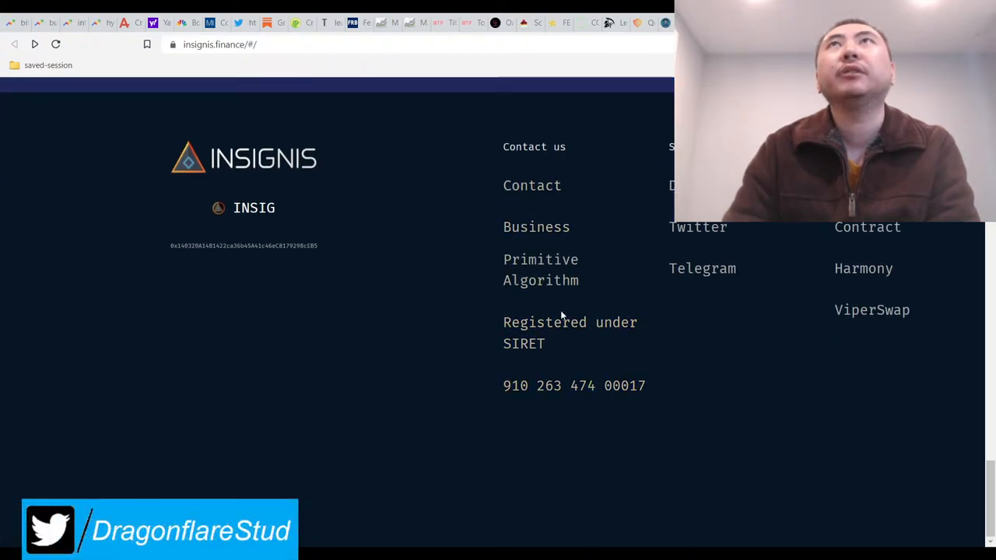
scroll("up", 3)
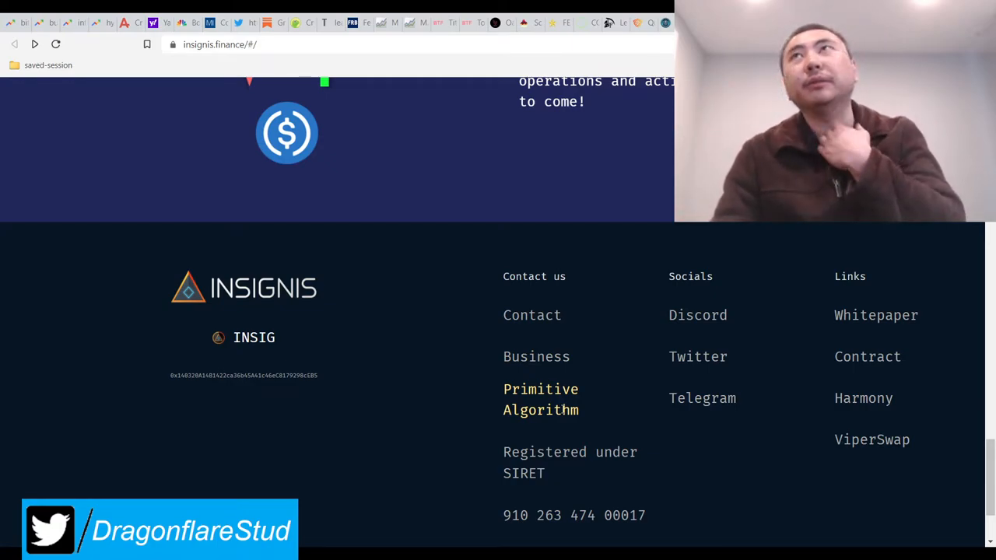
mouse_move(698, 356)
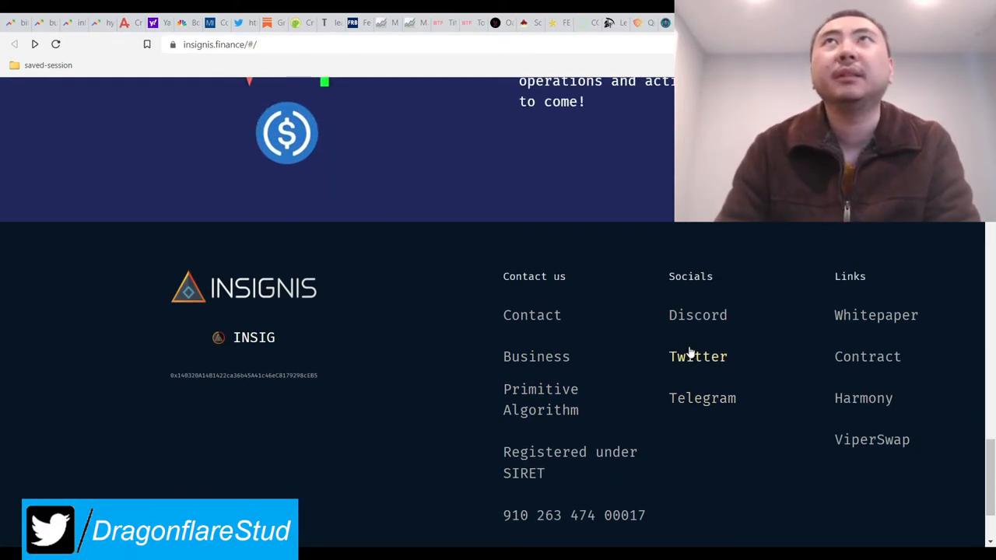
scroll("down", 3)
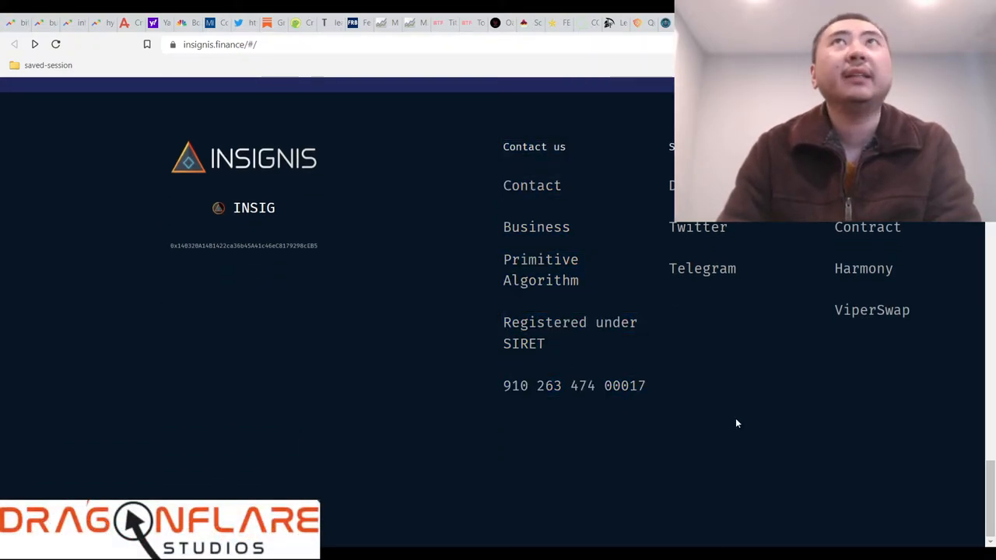
scroll("up", 3)
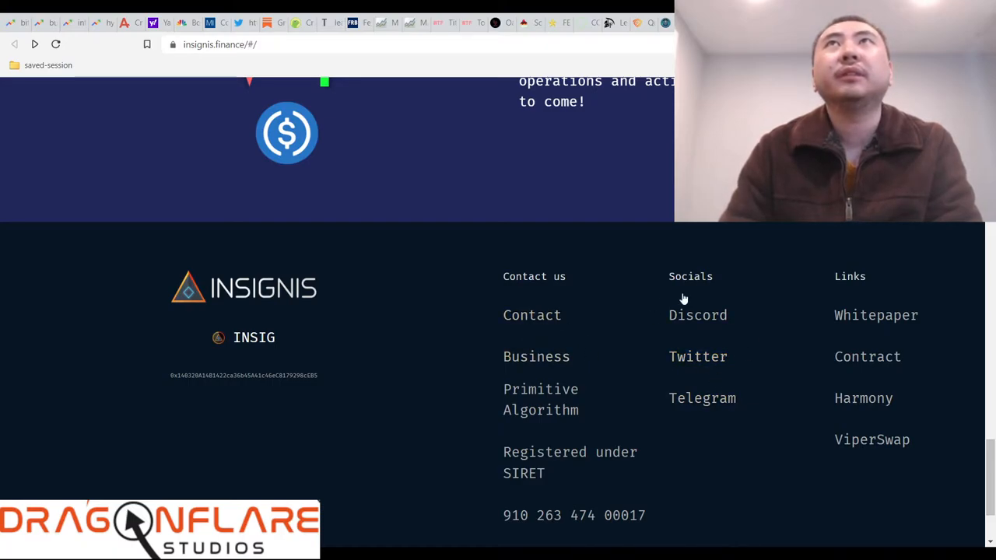
scroll("up", 3)
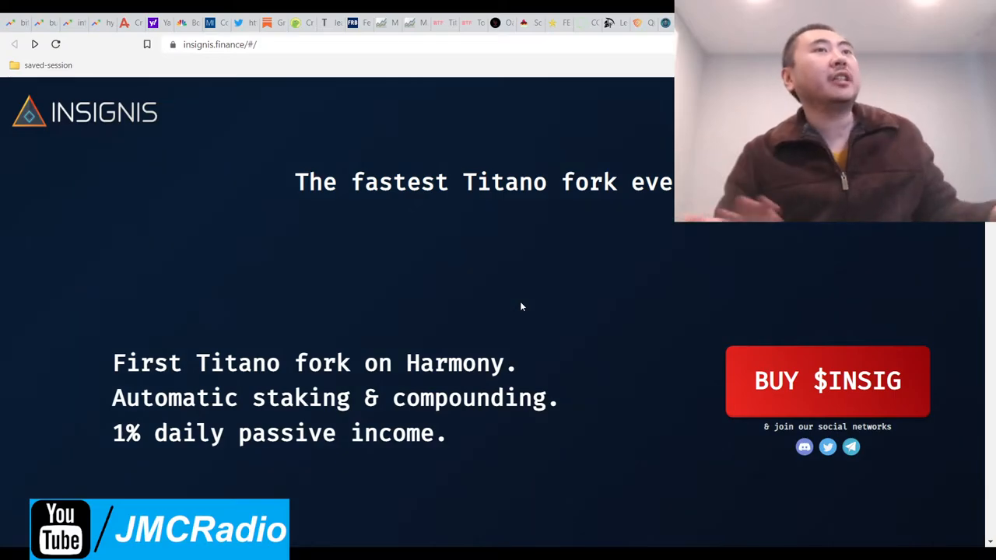
Scroll back up through the roadmap and homepage toward the Stake dApp link.
scroll("down", 3)
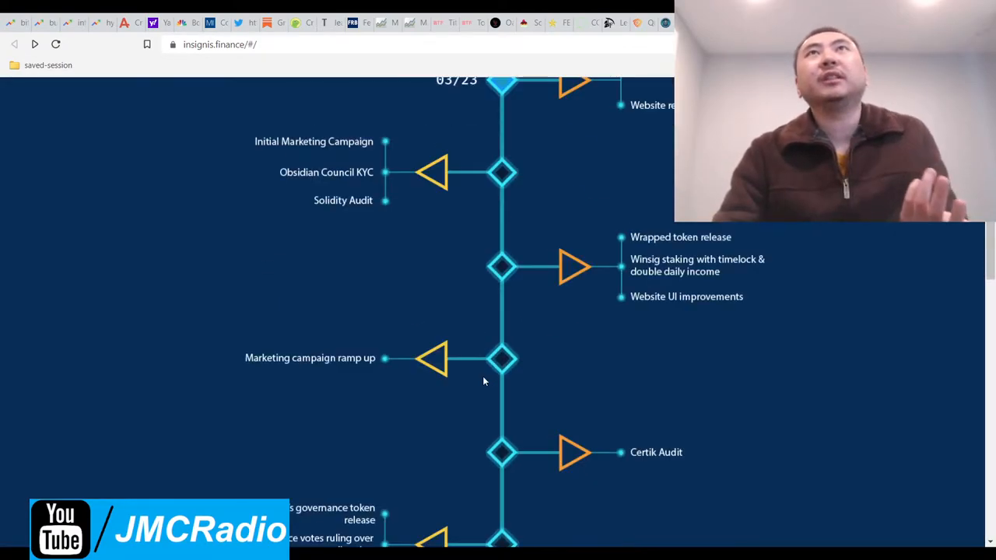
scroll("up", 3)
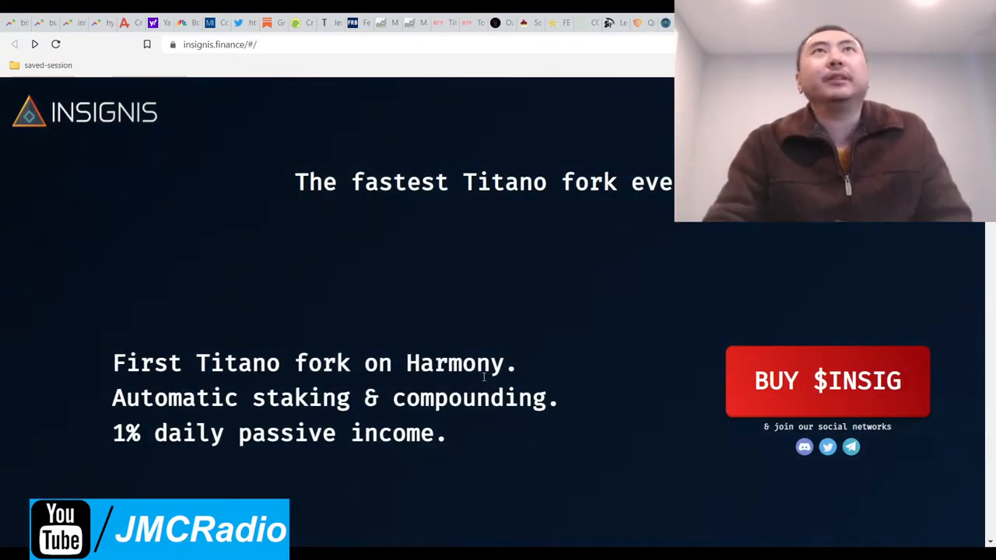
scroll("down", 3)
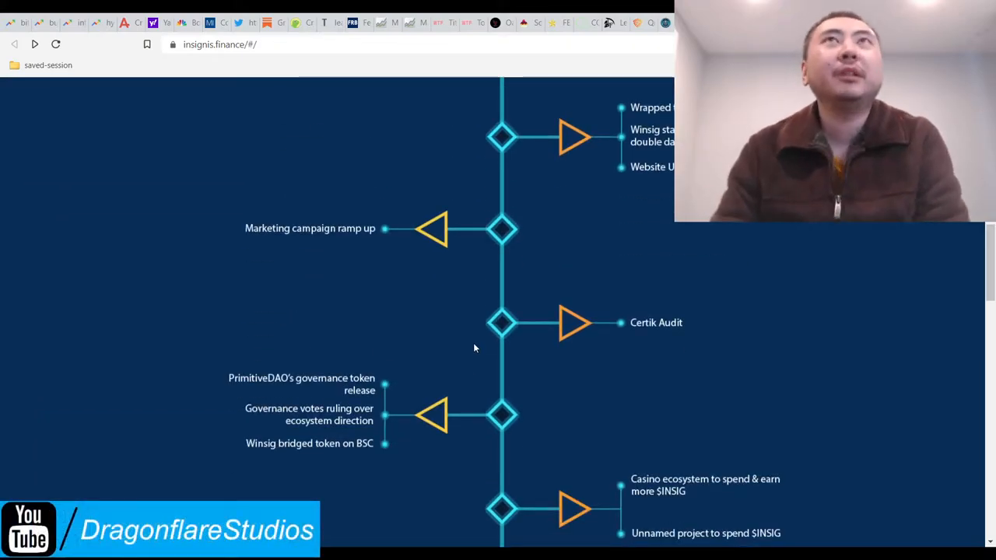
scroll("up", 3)
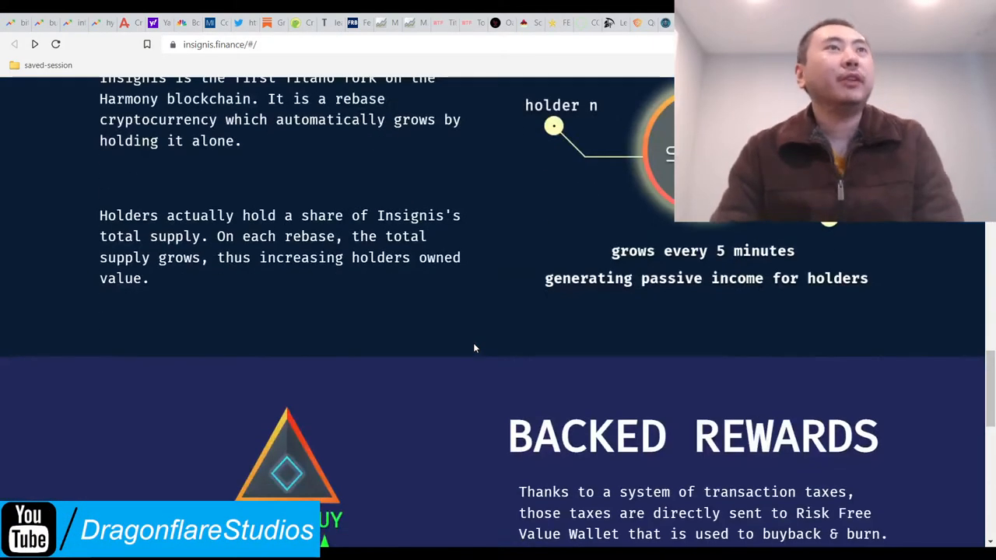
scroll("up", 3)
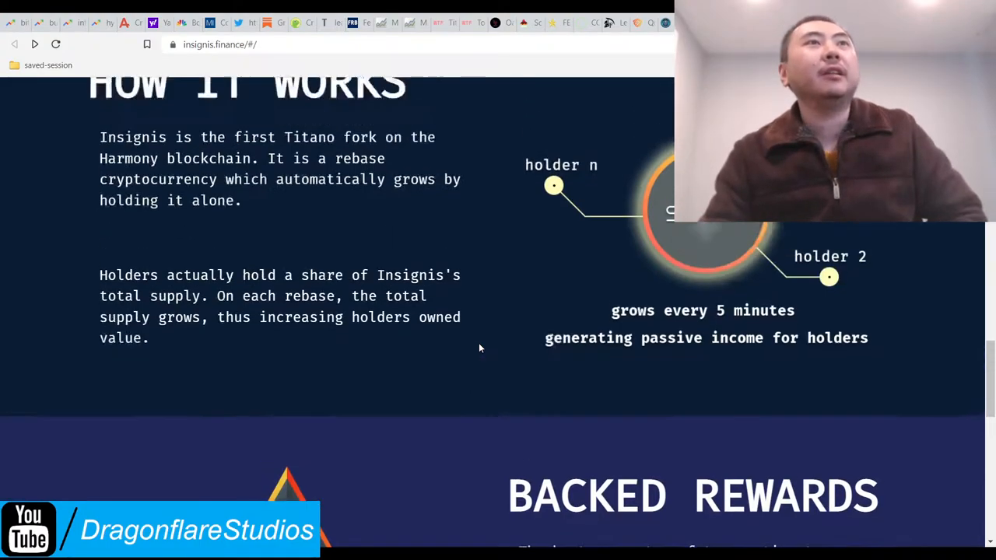
scroll("up", 3)
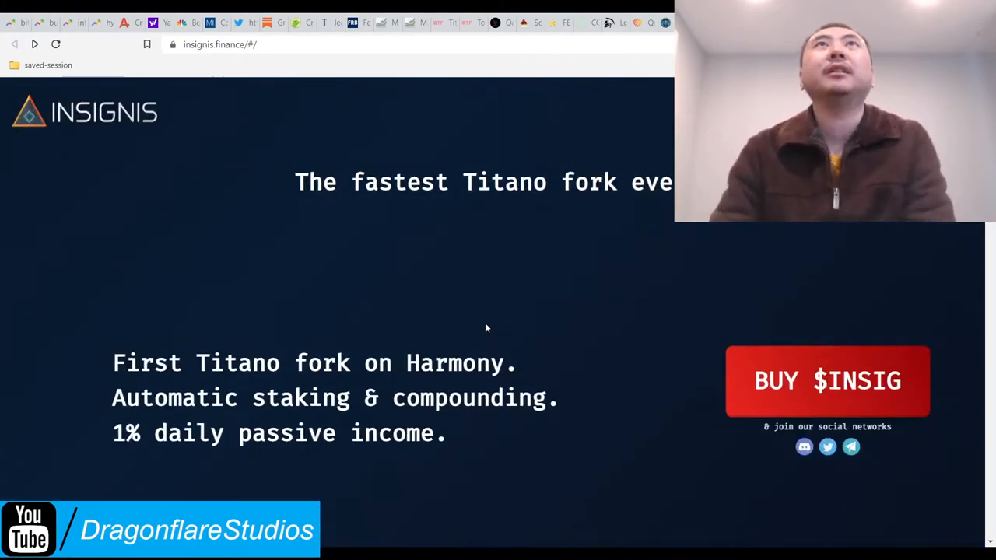
scroll("down", 3)
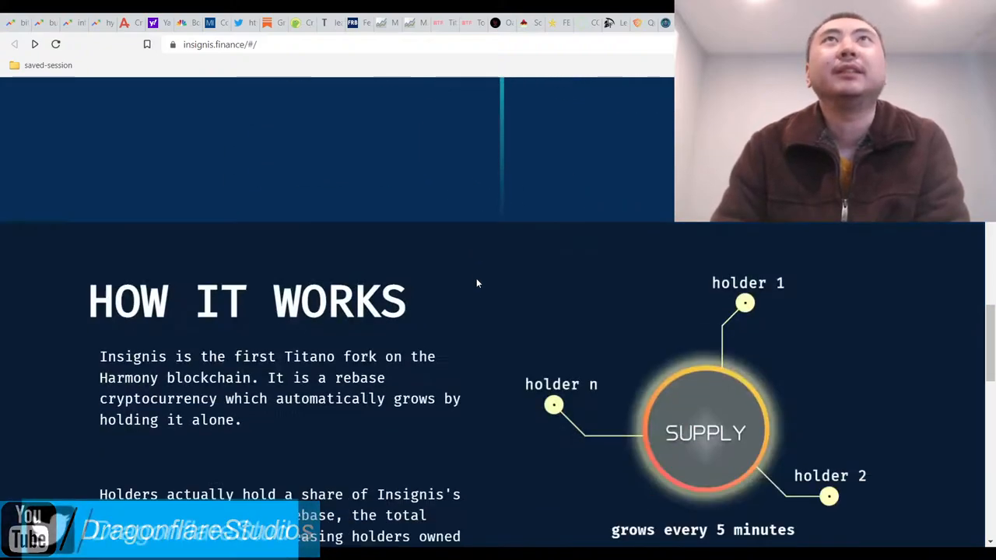
scroll("down", 3)
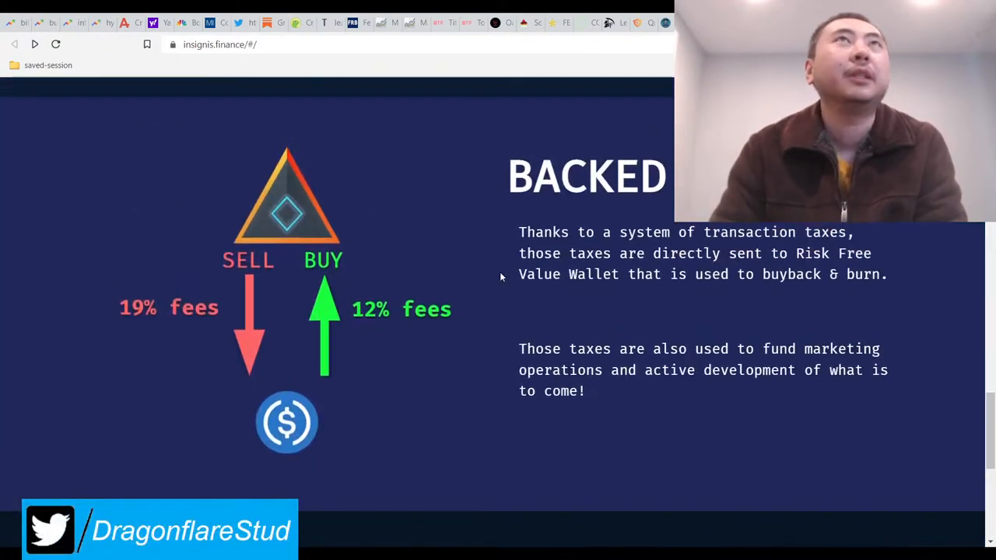
scroll("up", 3)
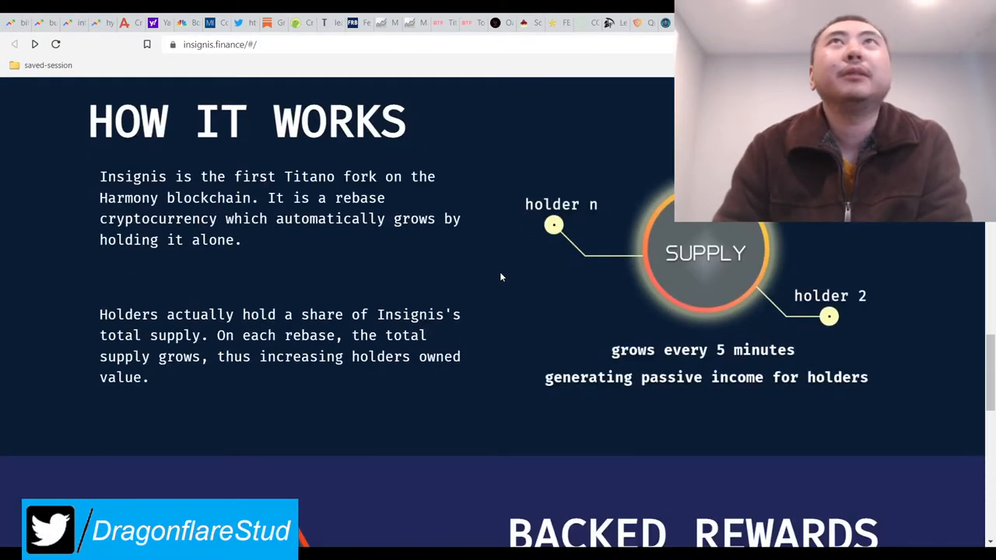
scroll("up", 3)
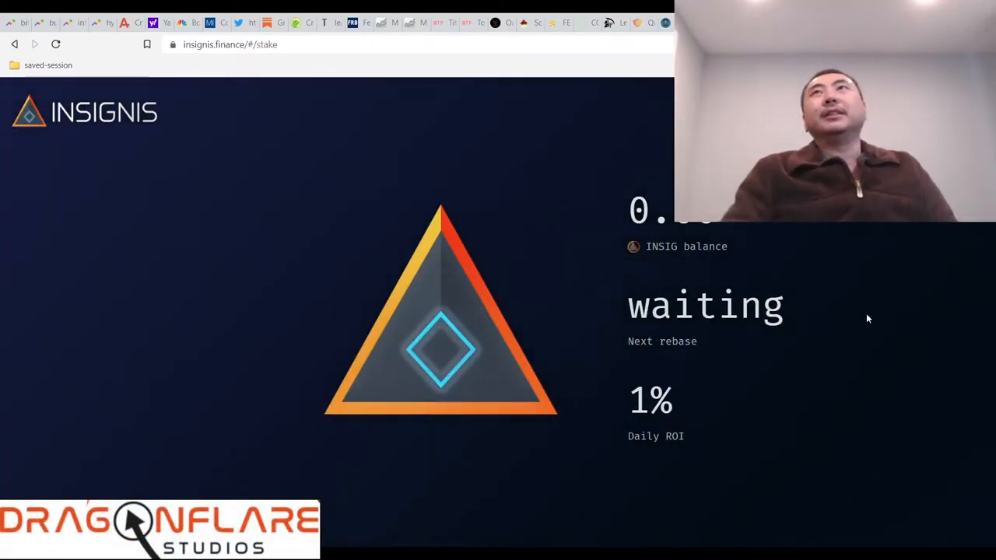
mouse_move(579, 267)
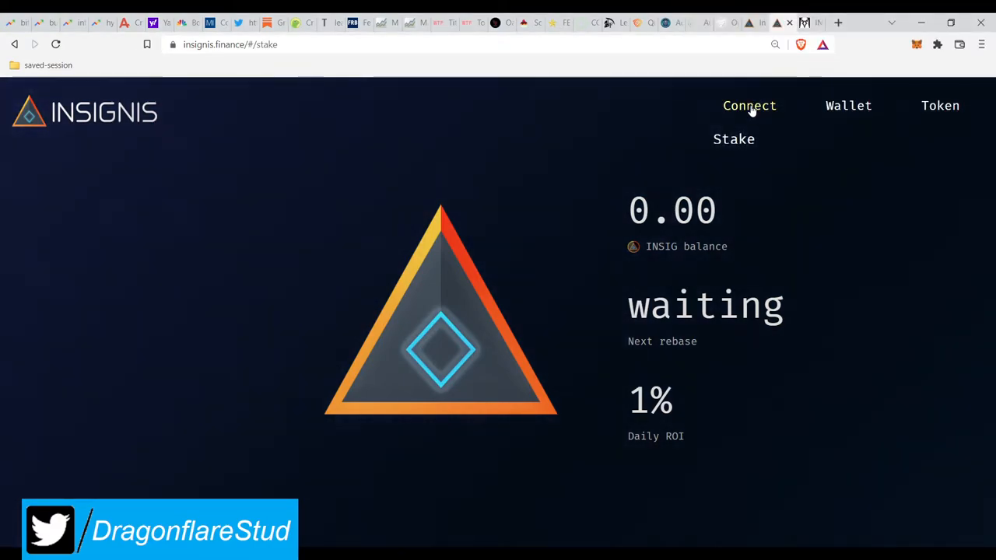
mouse_move(526, 185)
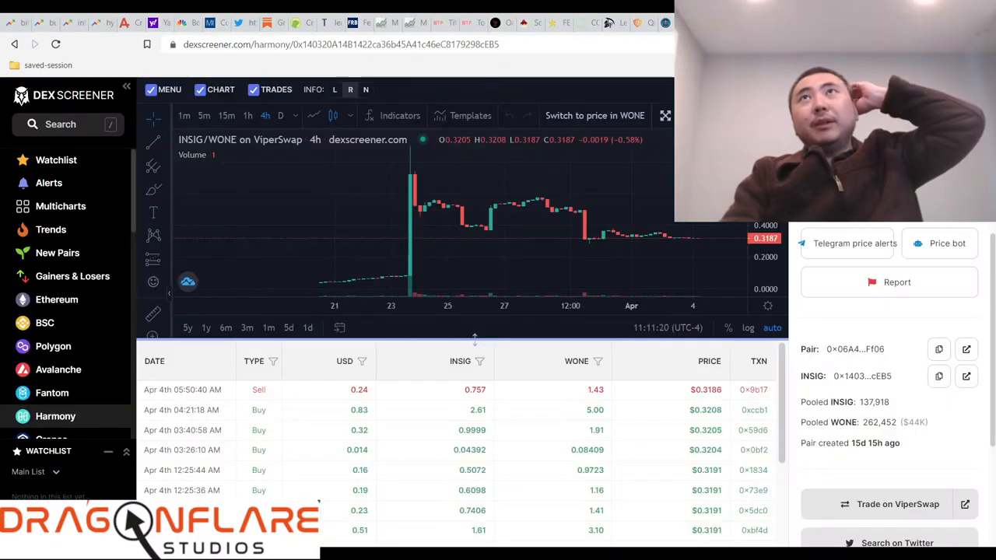
mouse_move(652, 235)
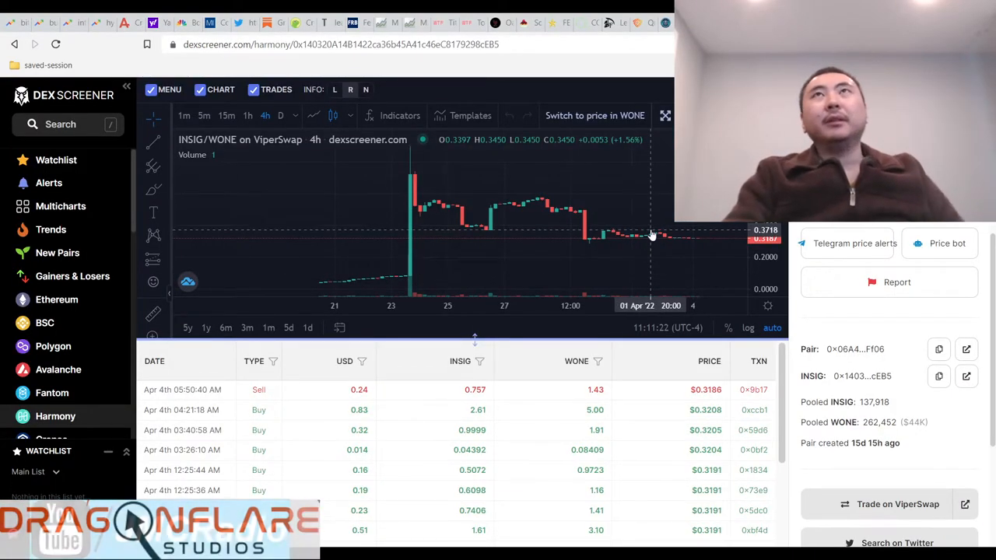
mouse_move(687, 242)
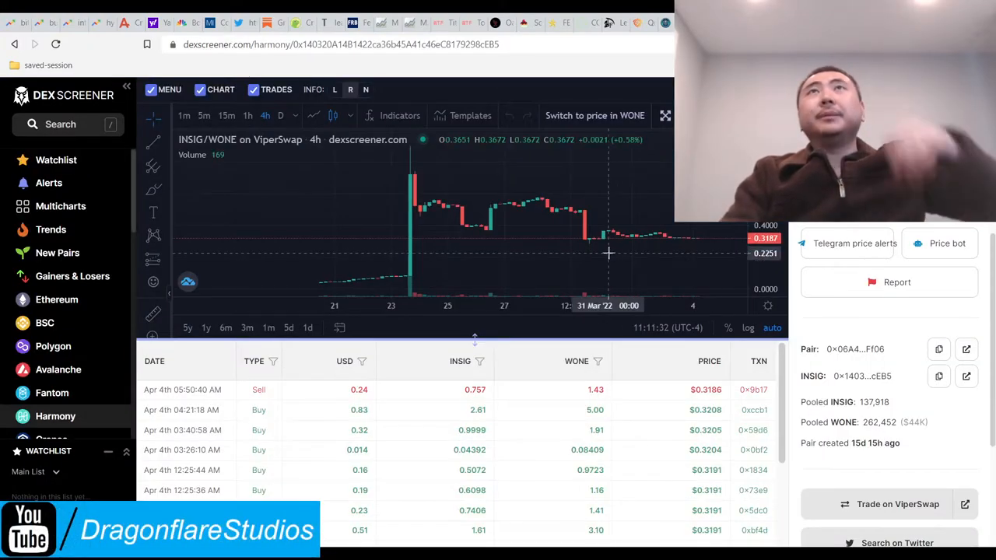
mouse_move(320, 247)
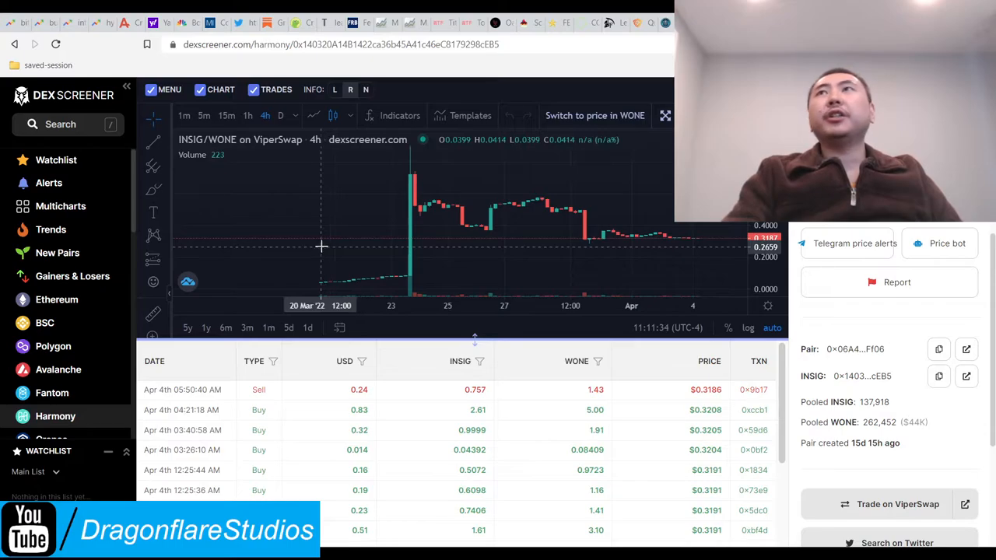
mouse_move(694, 231)
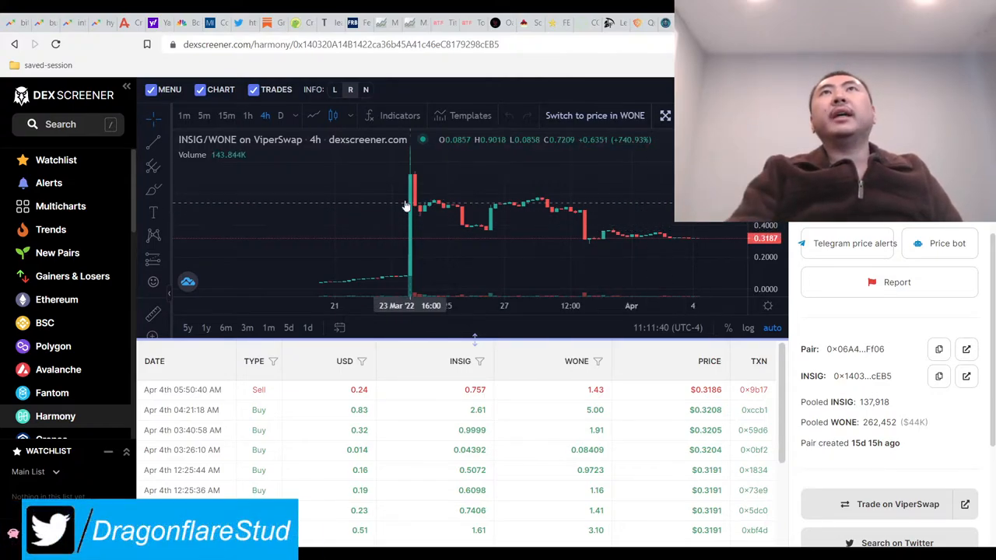
mouse_move(700, 242)
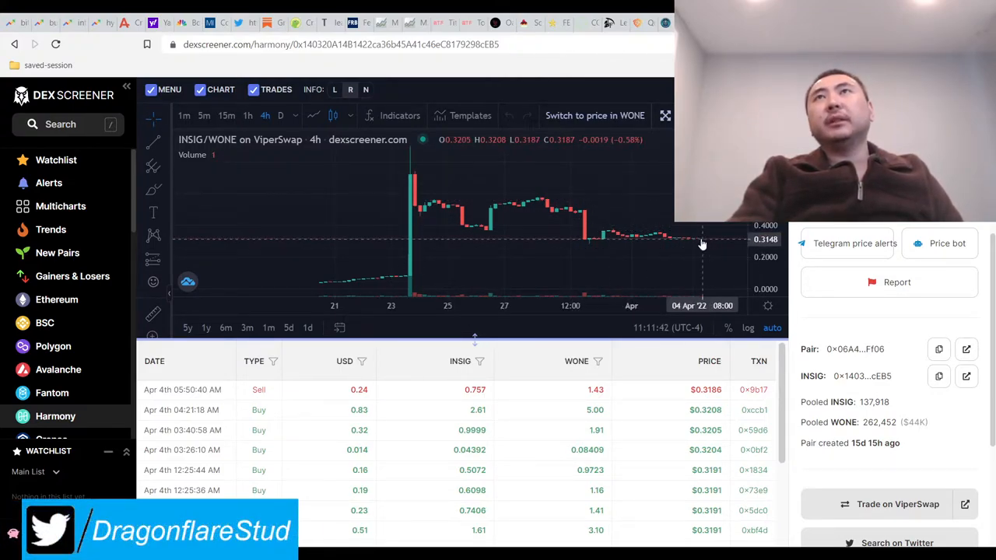
mouse_move(638, 381)
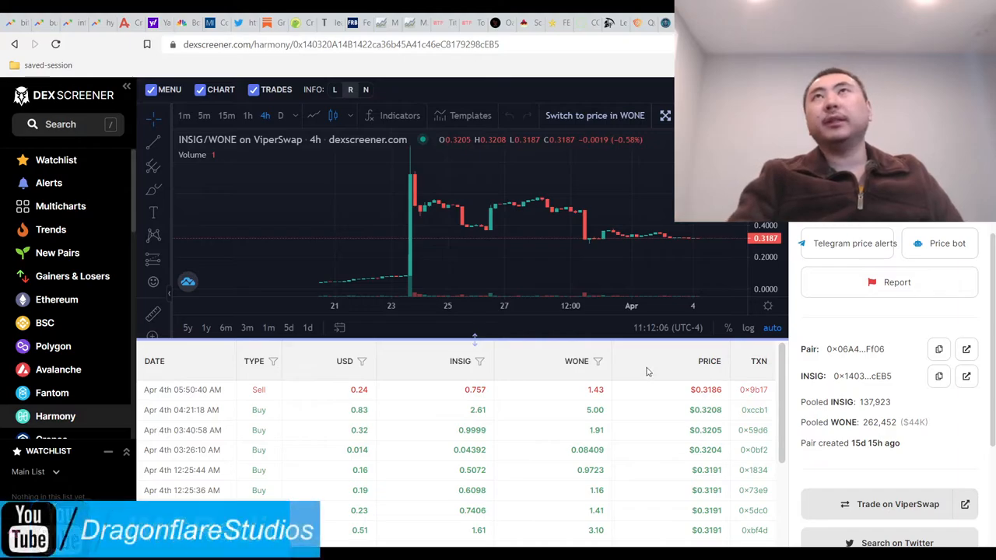
mouse_move(670, 246)
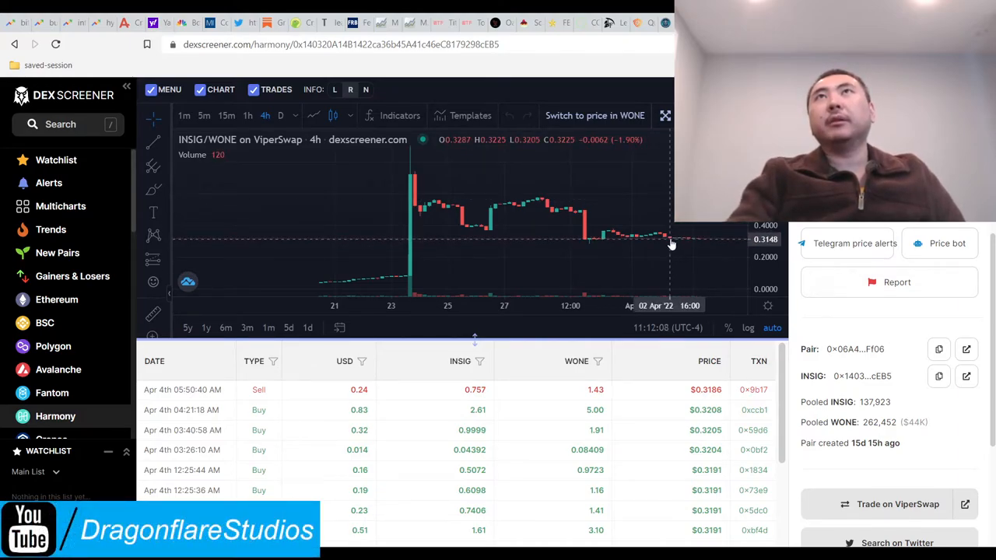
mouse_move(666, 243)
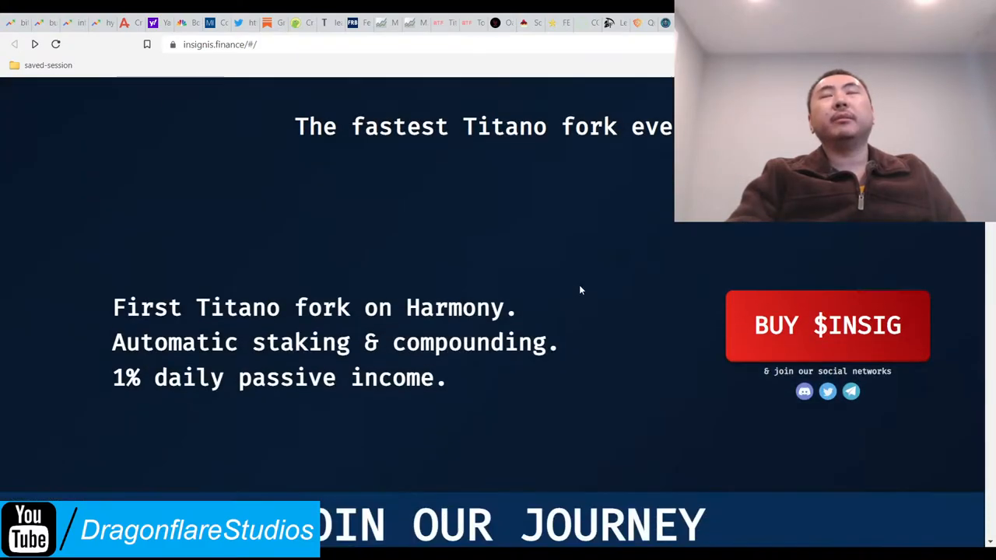
scroll("up", 3)
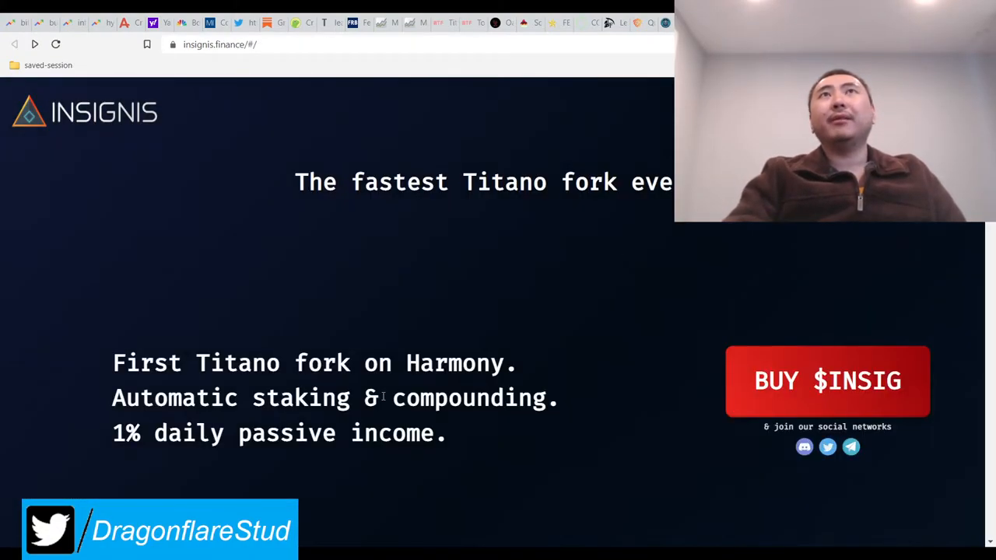
scroll("down", 3)
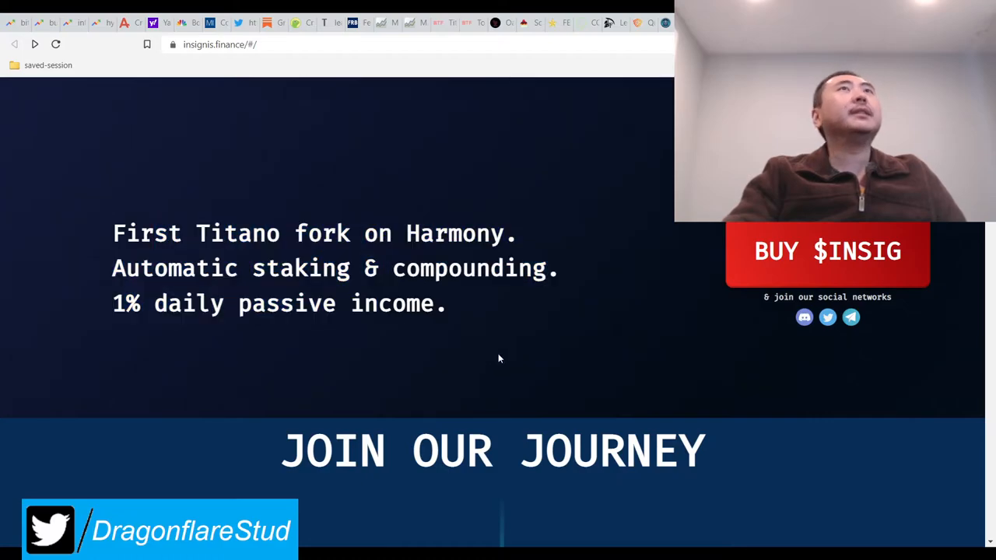
scroll("up", 3)
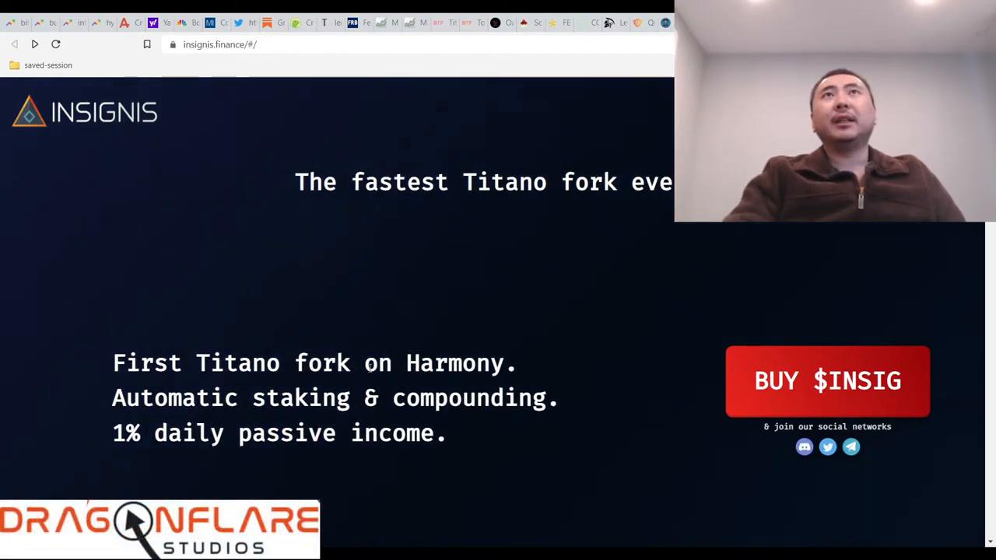
scroll("down", 3)
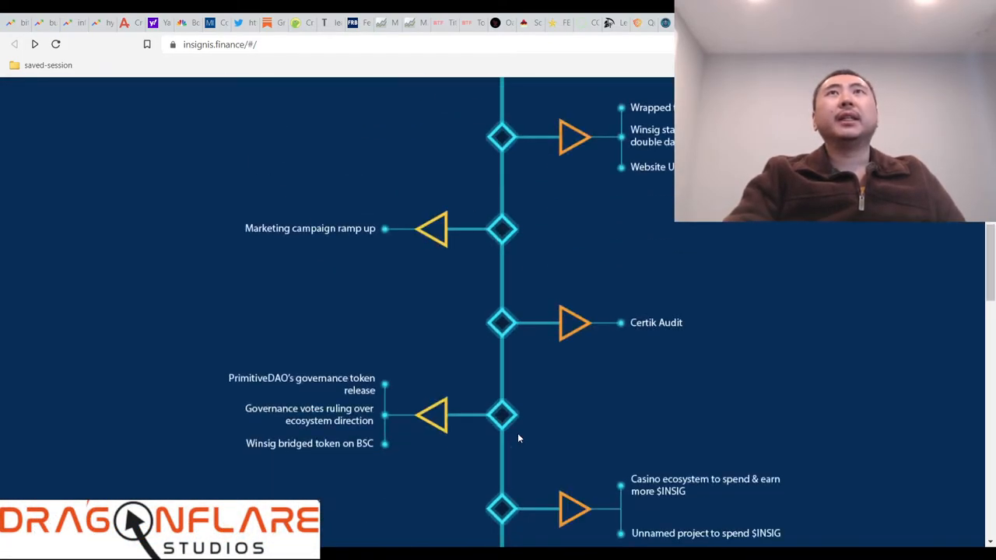
scroll("up", 3)
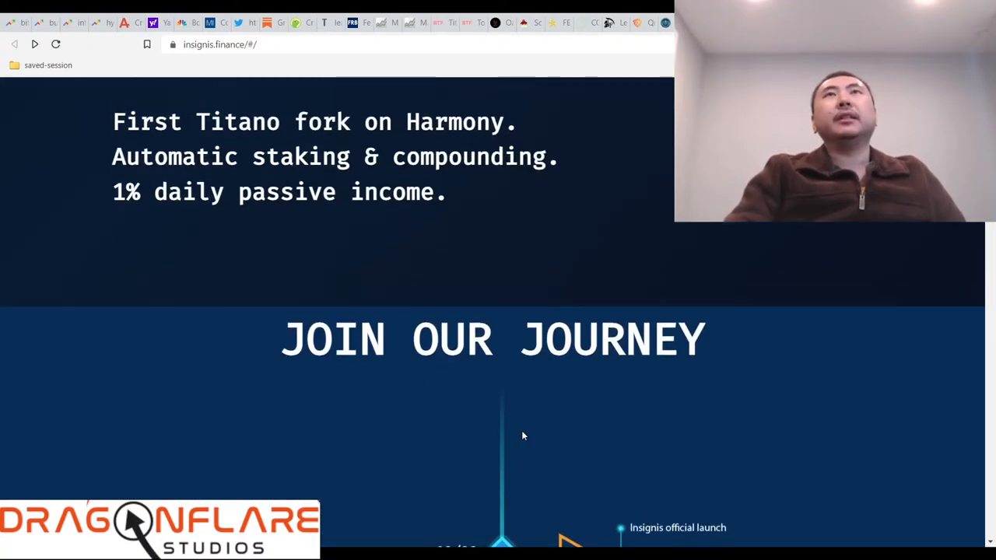
scroll("up", 3)
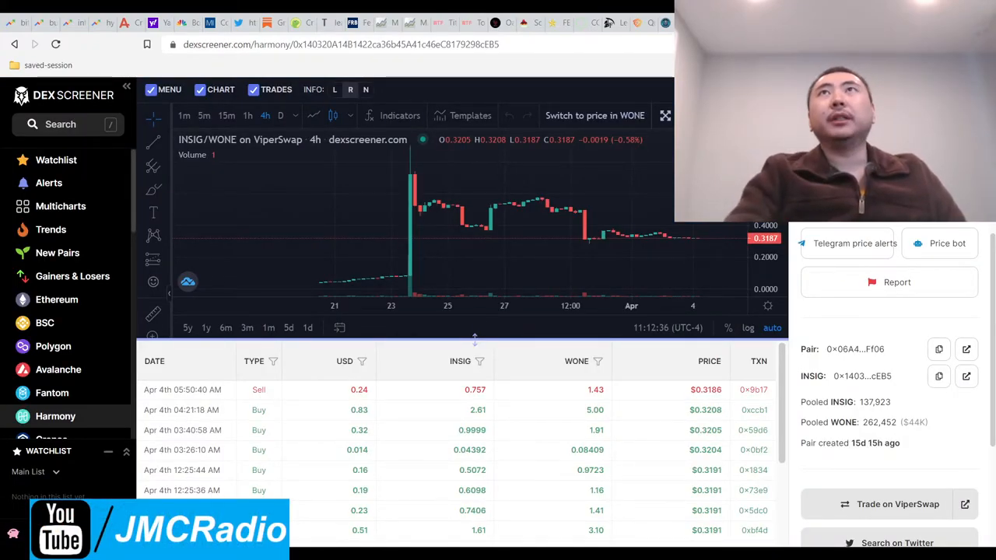
mouse_move(701, 235)
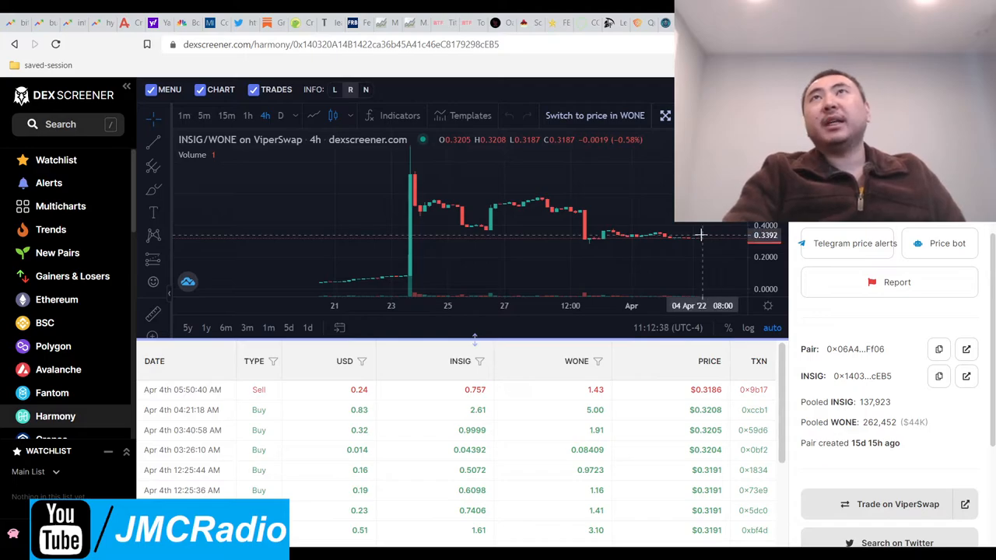
mouse_move(703, 237)
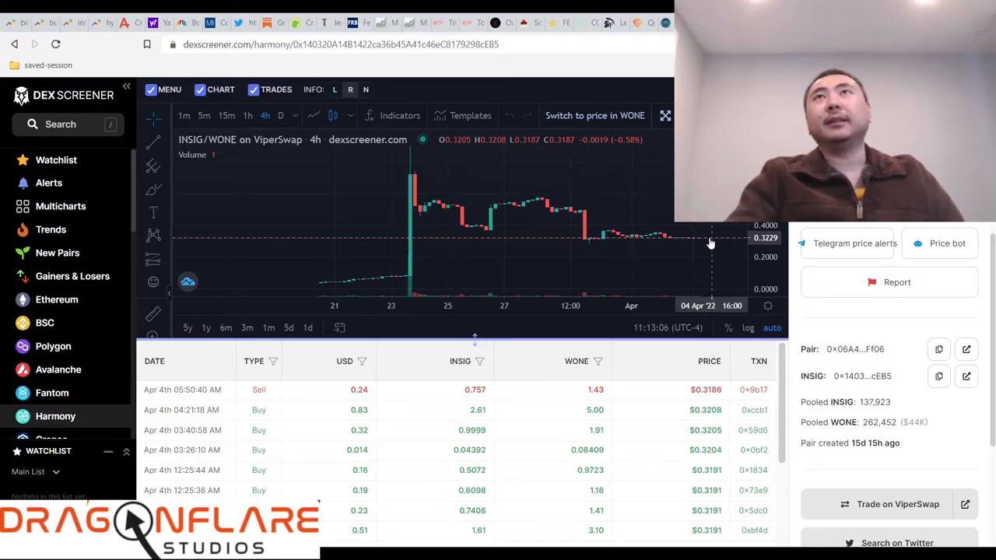
mouse_move(568, 210)
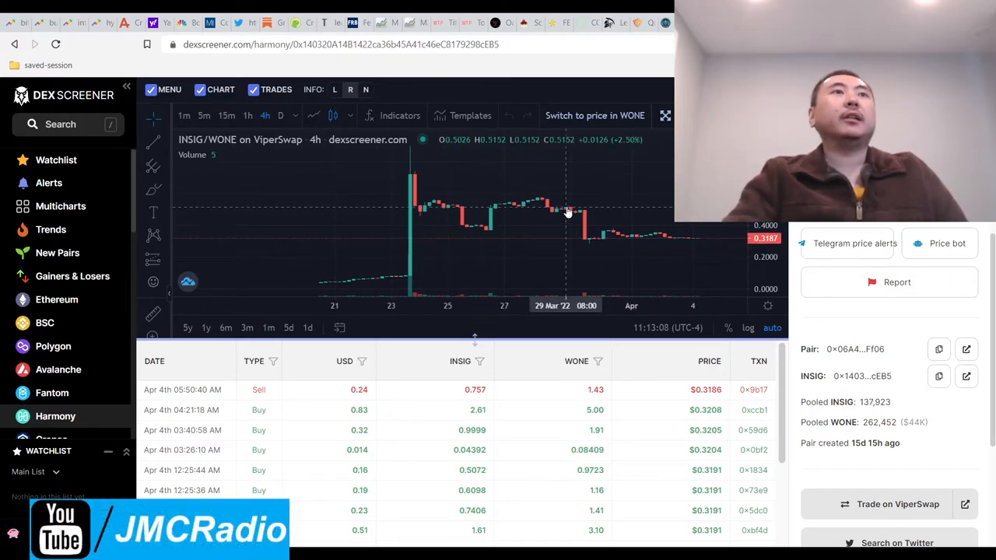
mouse_move(576, 215)
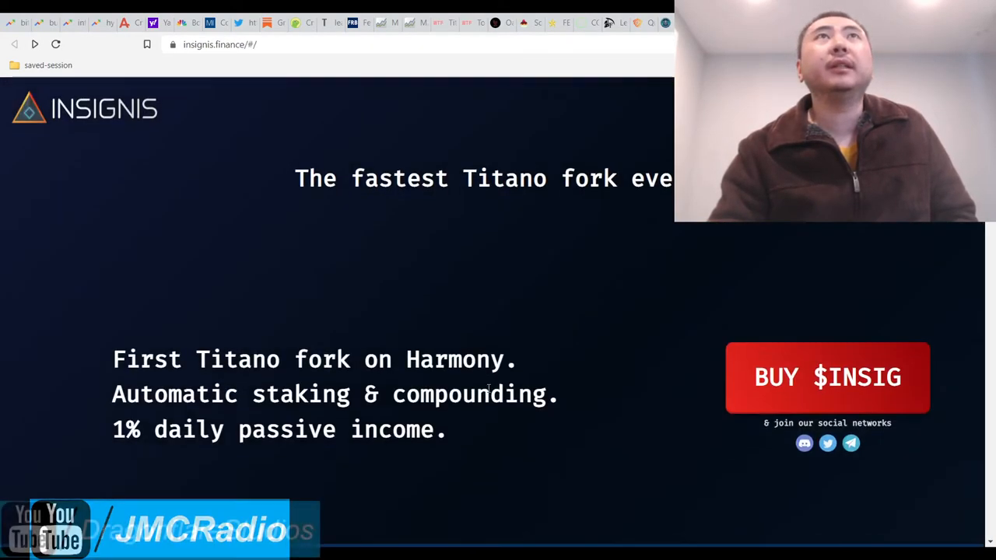
scroll("down", 3)
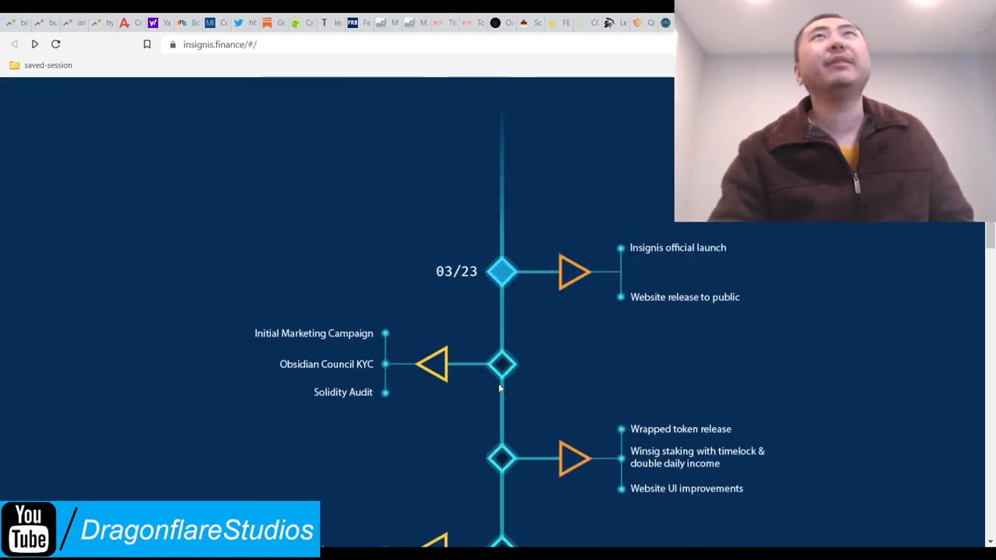
scroll("up", 3)
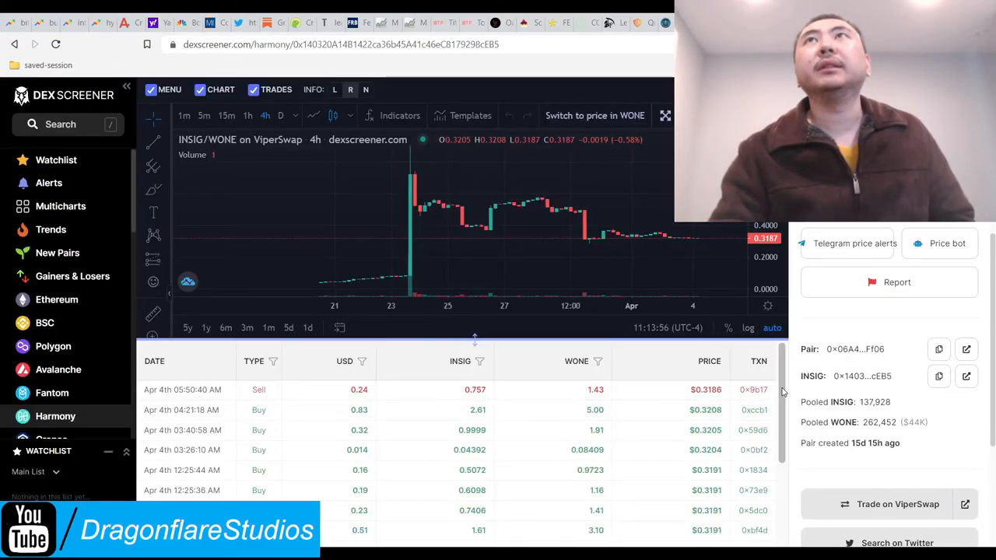
mouse_move(563, 242)
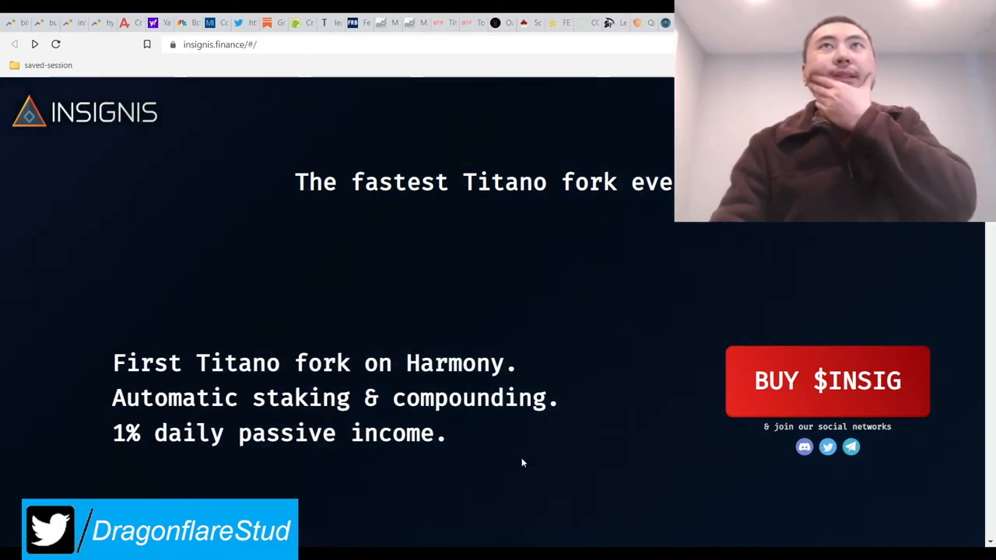
mouse_move(631, 336)
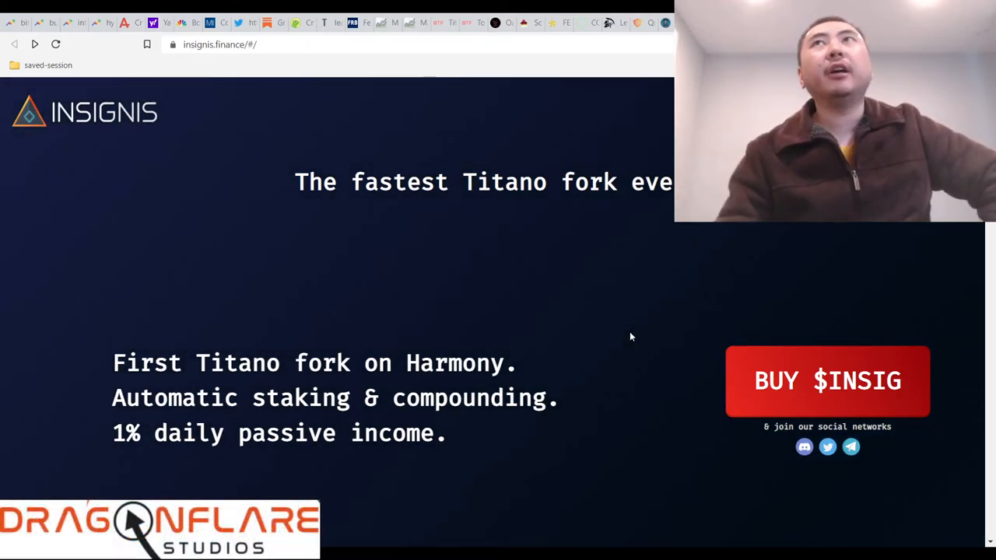
mouse_move(619, 369)
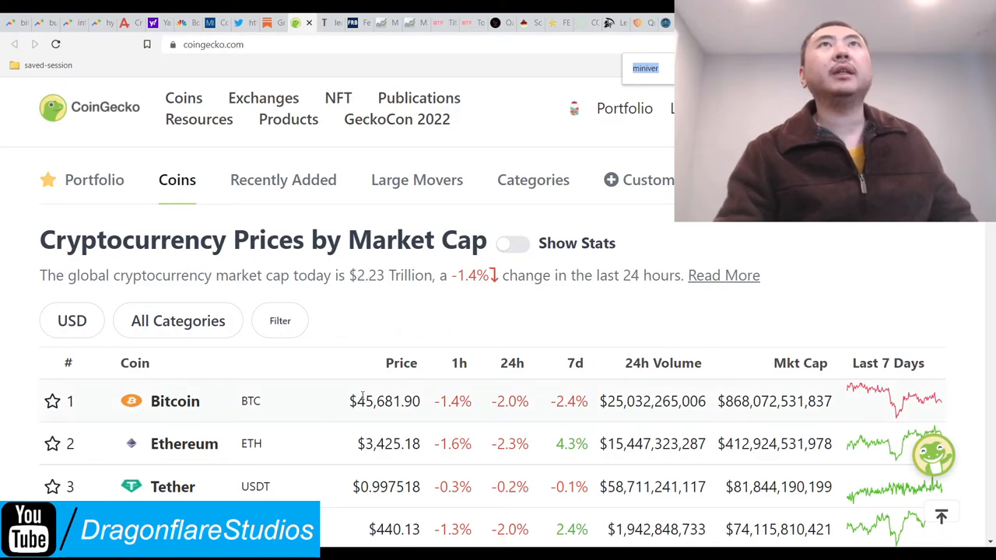
mouse_move(479, 341)
type("harmony")
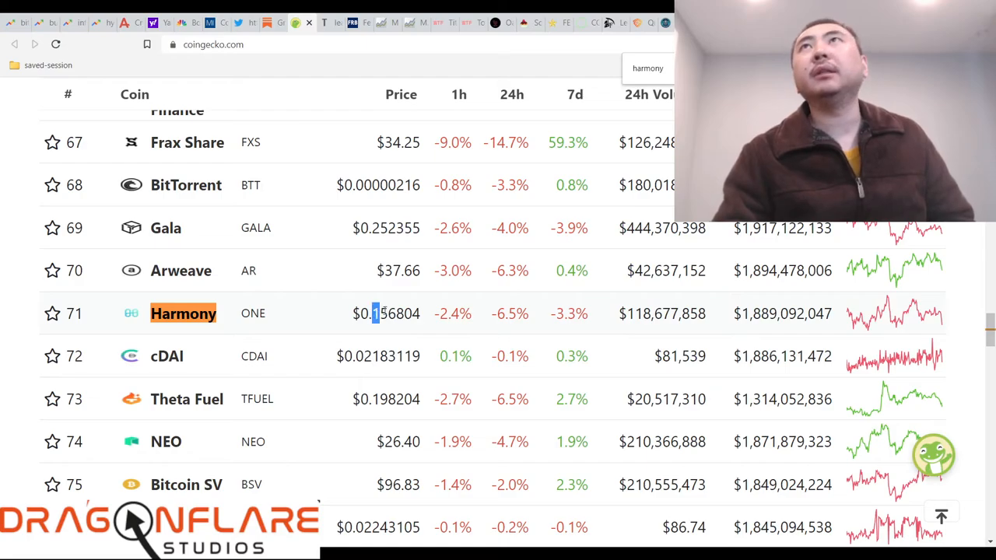
Select Harmony's $0.156804 price value on CoinGecko.
double_click(386, 314)
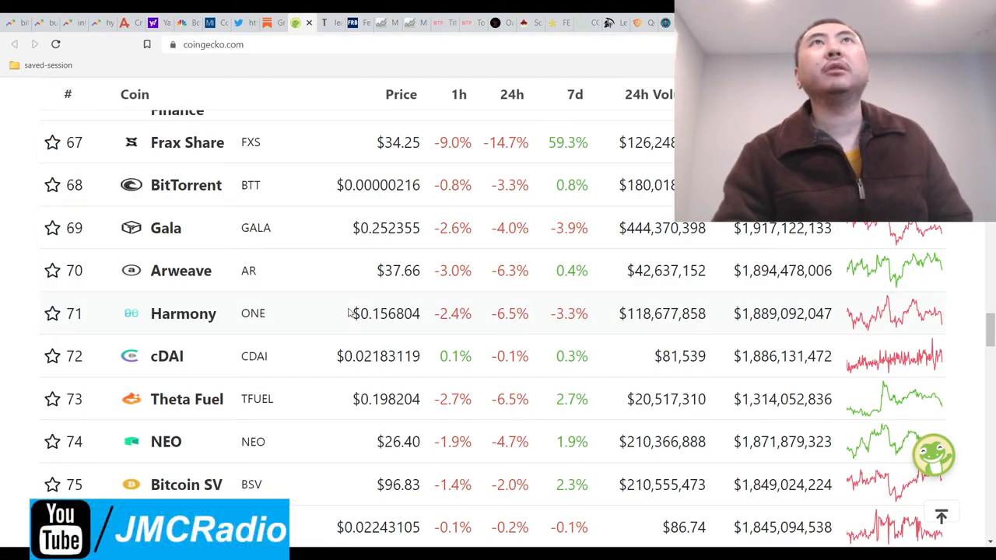
double_click(386, 314)
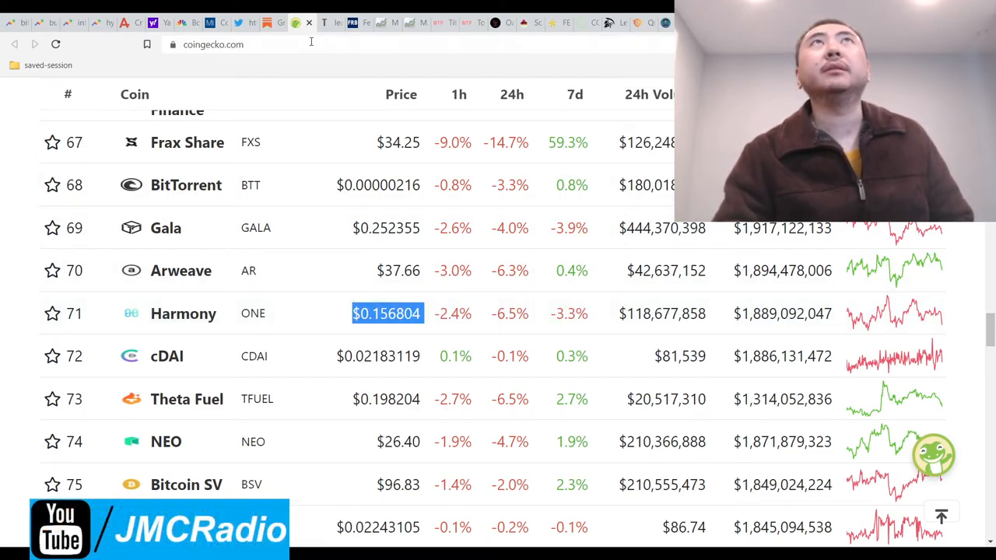
scroll("up", 3)
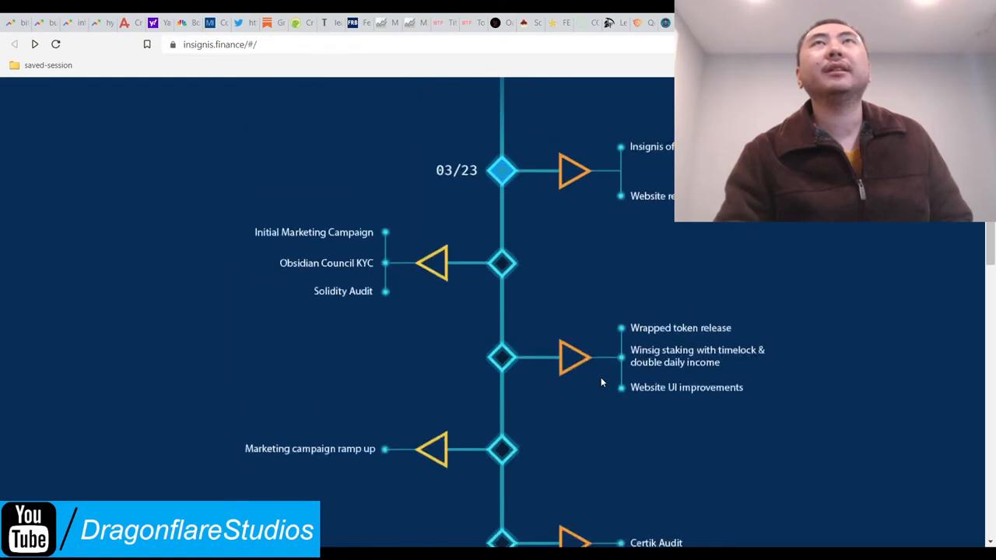
Scroll up on the Insignis page toward the Stake navigation.
scroll("up", 3)
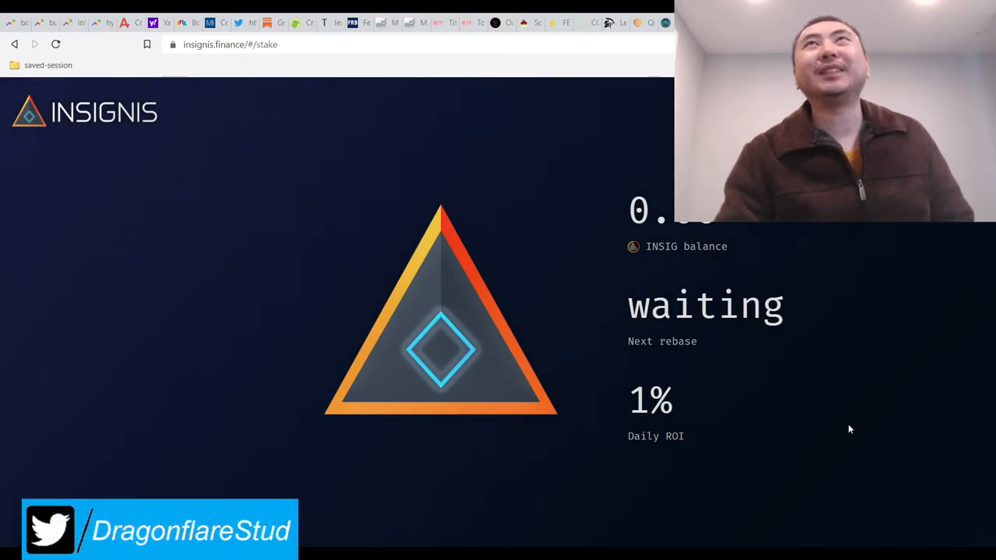
mouse_move(749, 376)
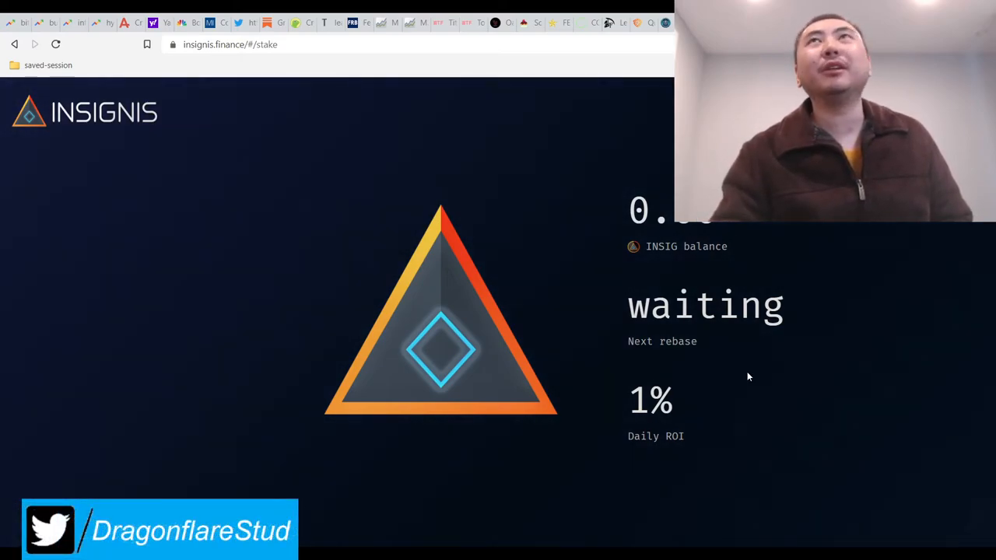
mouse_move(716, 479)
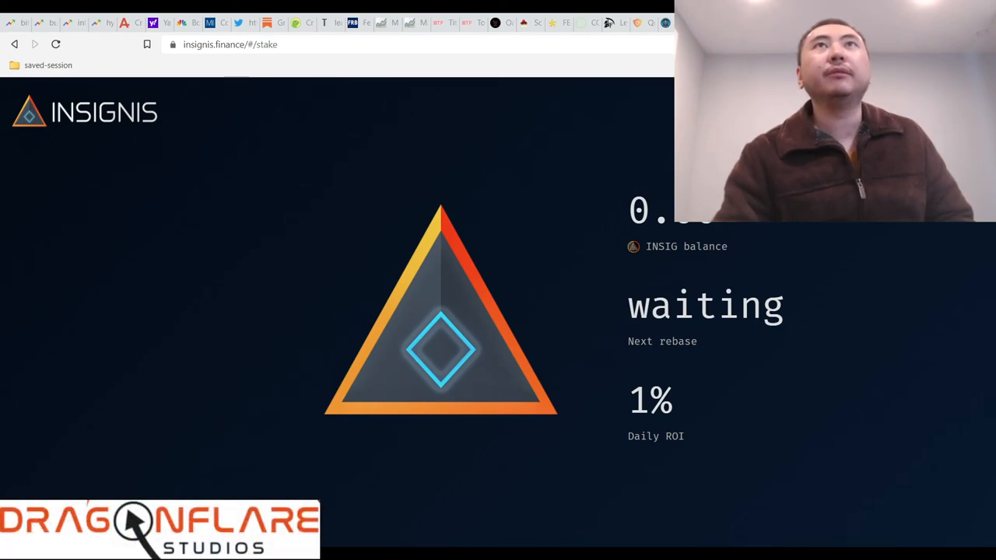
mouse_move(529, 520)
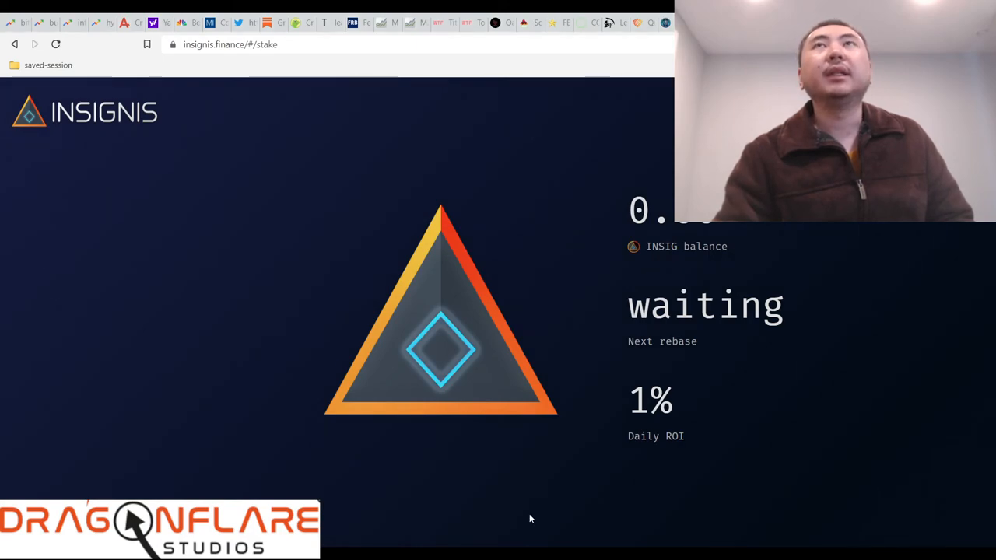
mouse_move(872, 381)
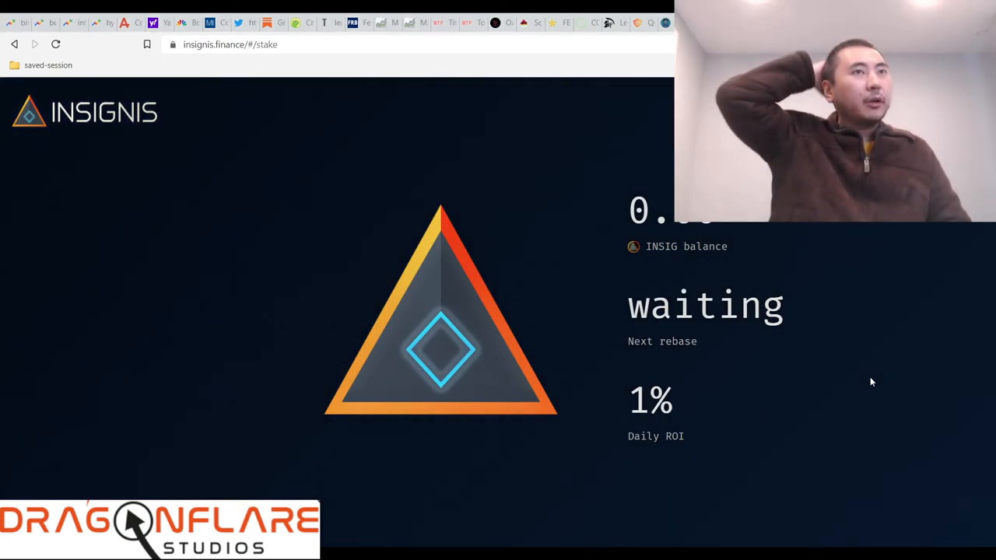